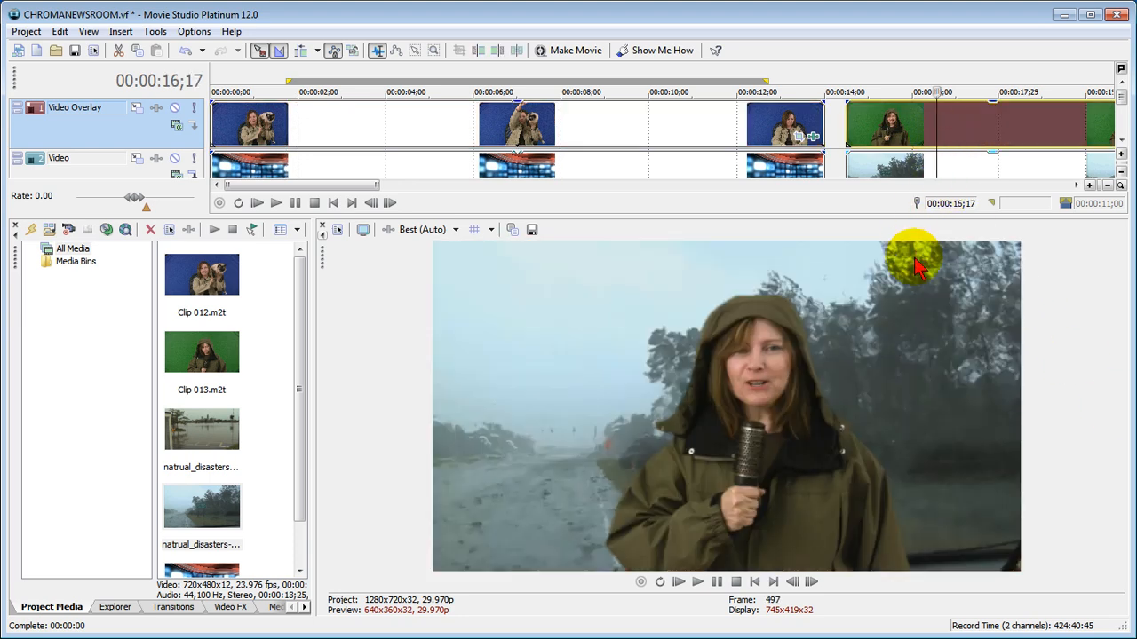
mouse_move(924, 368)
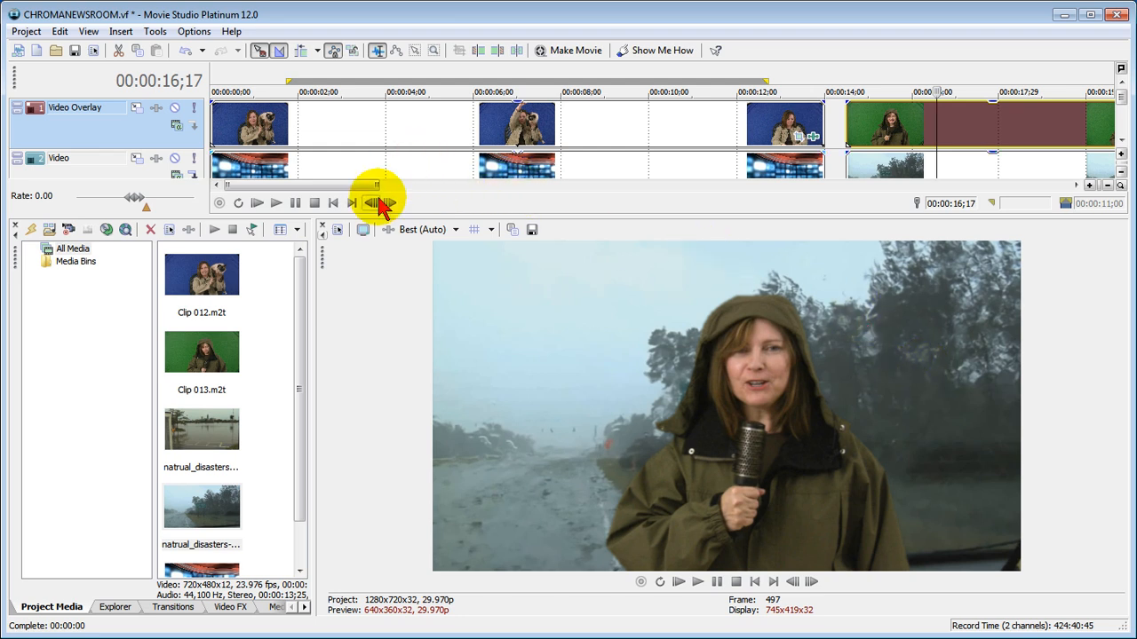
Step: Rewind the playhead to the start to preview the unkeyed blue-screen cat clip
click(353, 202)
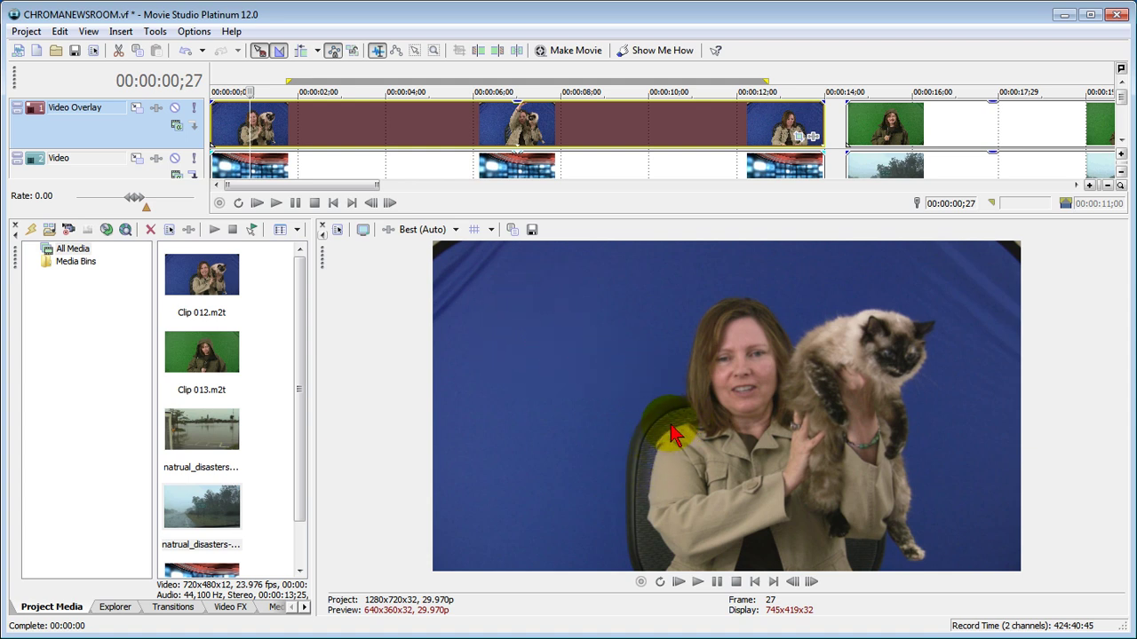
mouse_move(821, 342)
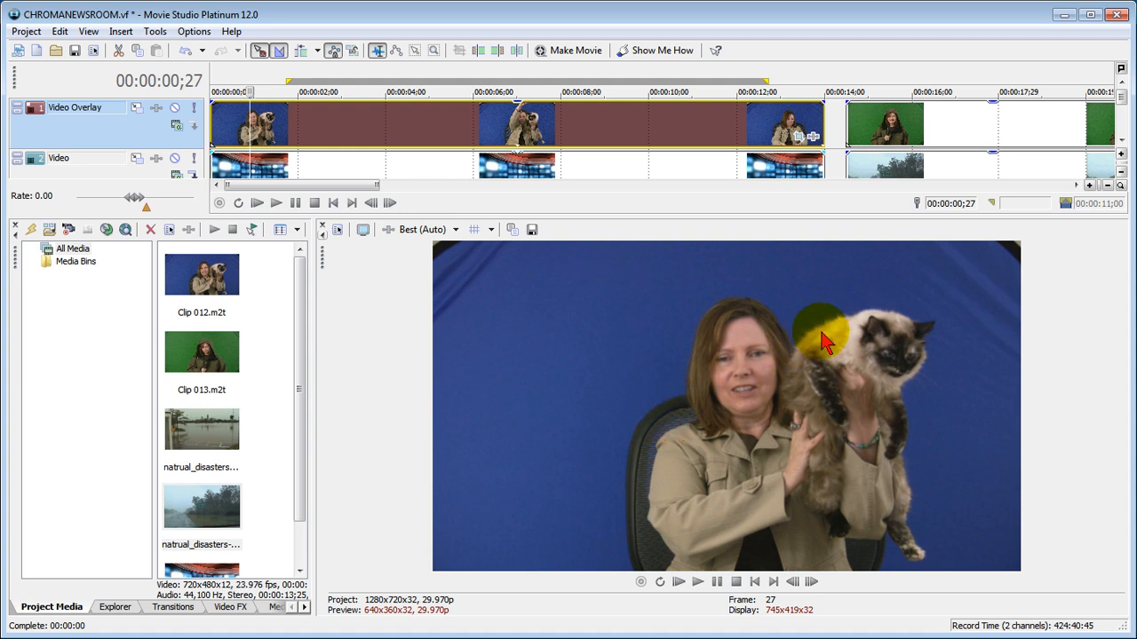
mouse_move(844, 328)
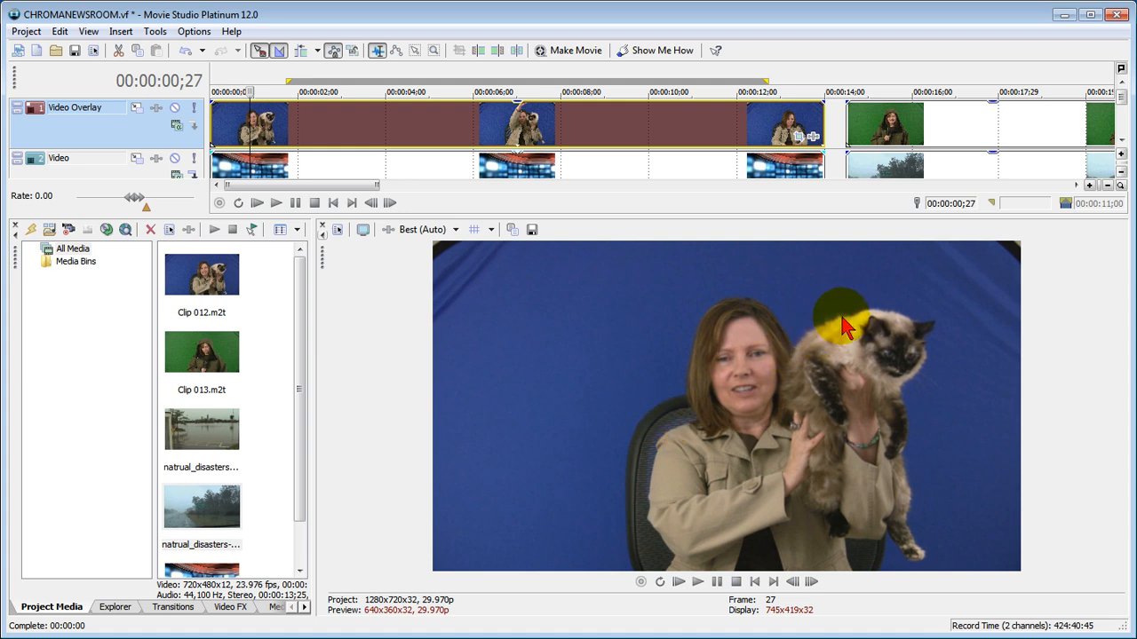
mouse_move(986, 311)
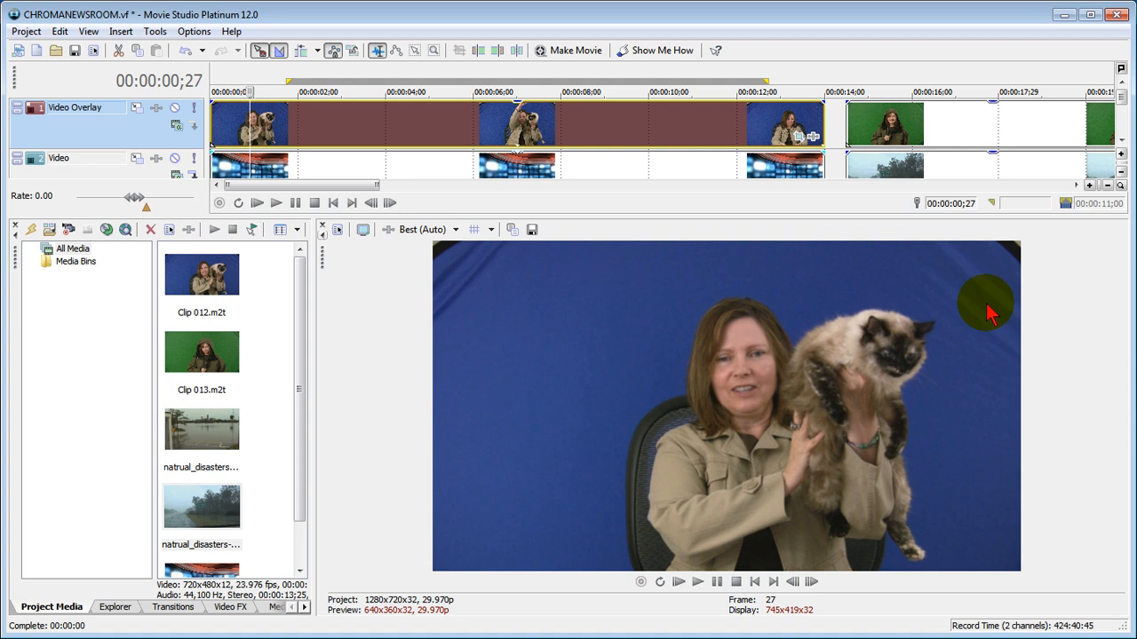
mouse_move(426, 284)
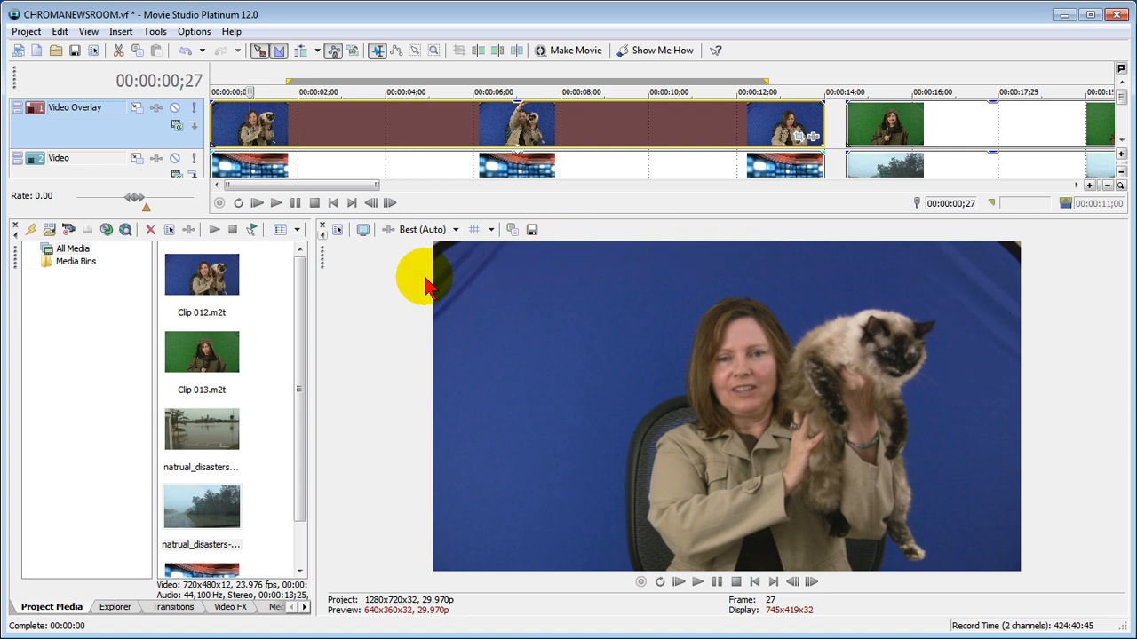
mouse_move(977, 310)
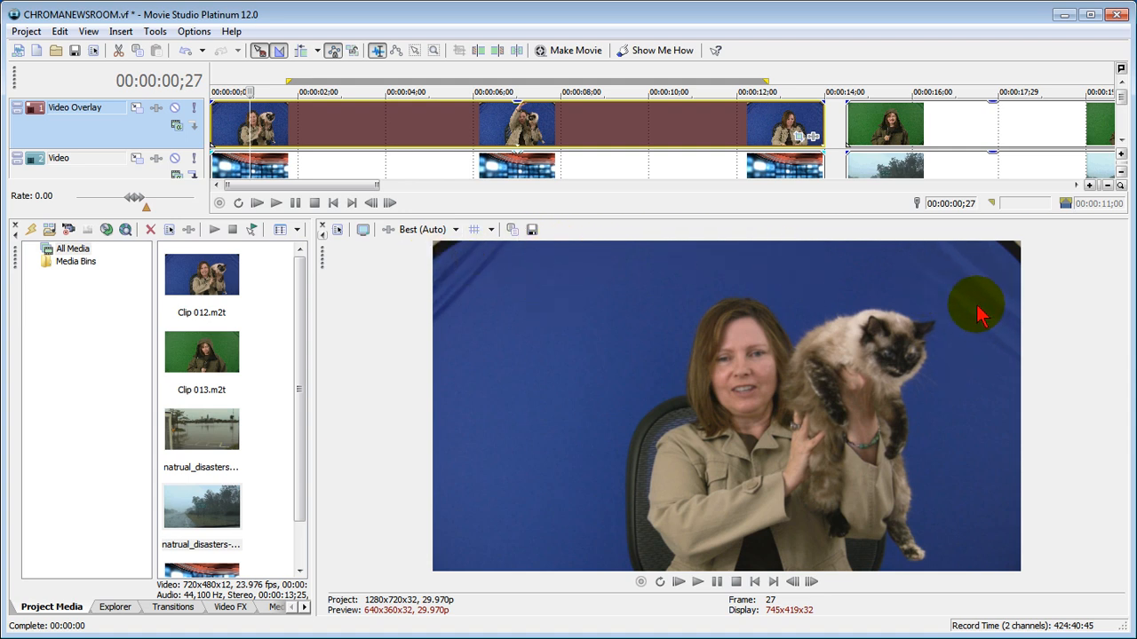
mouse_move(891, 268)
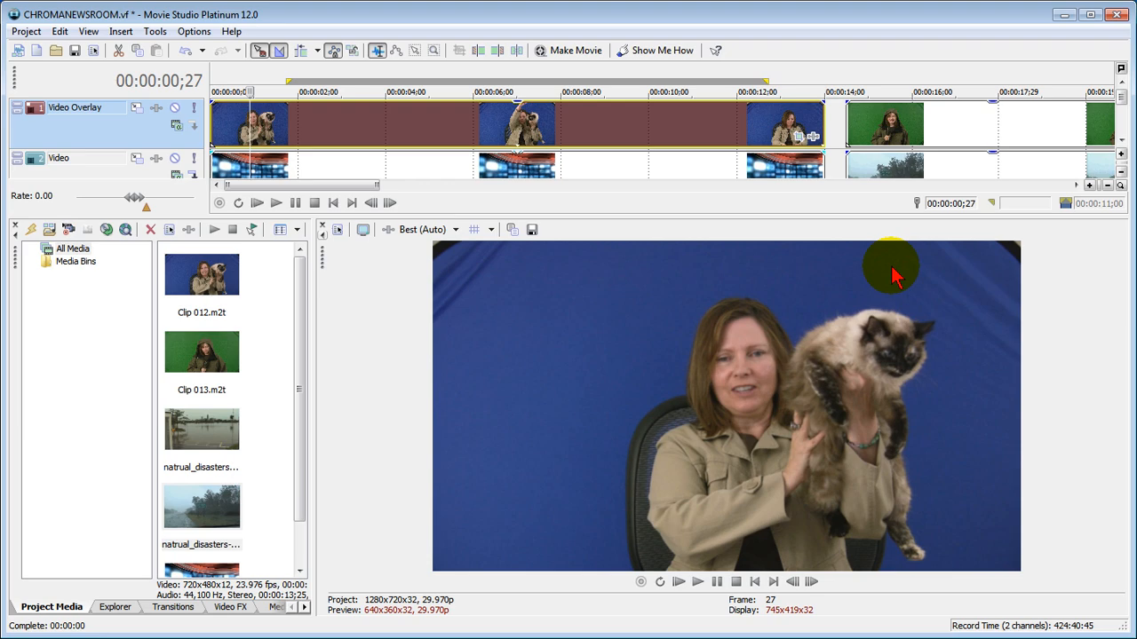
mouse_move(835, 235)
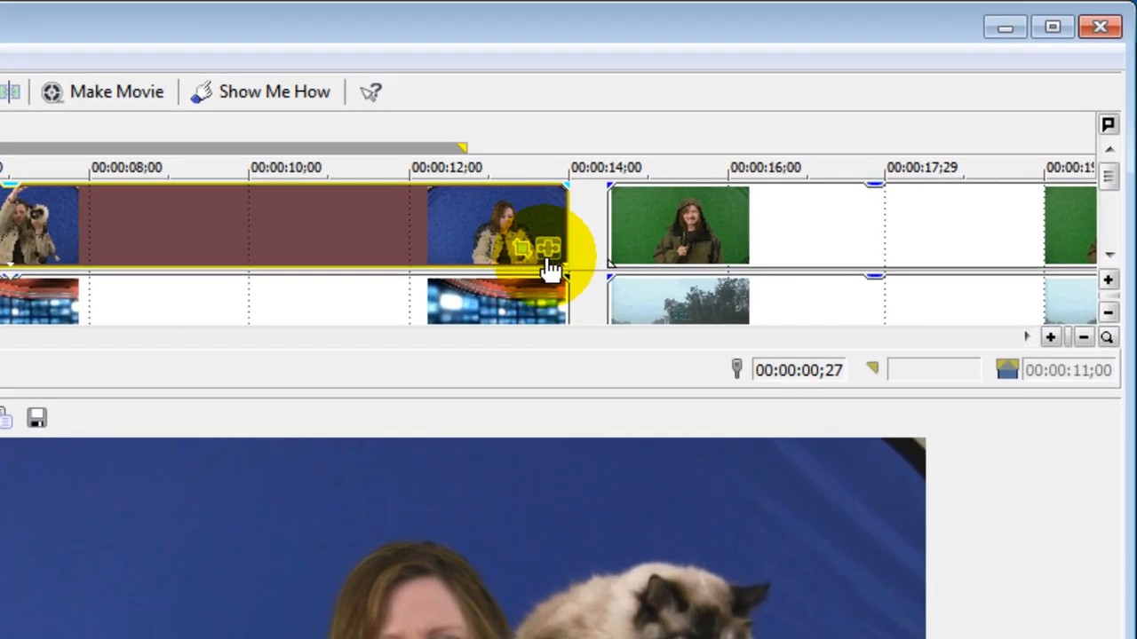
mouse_move(549, 249)
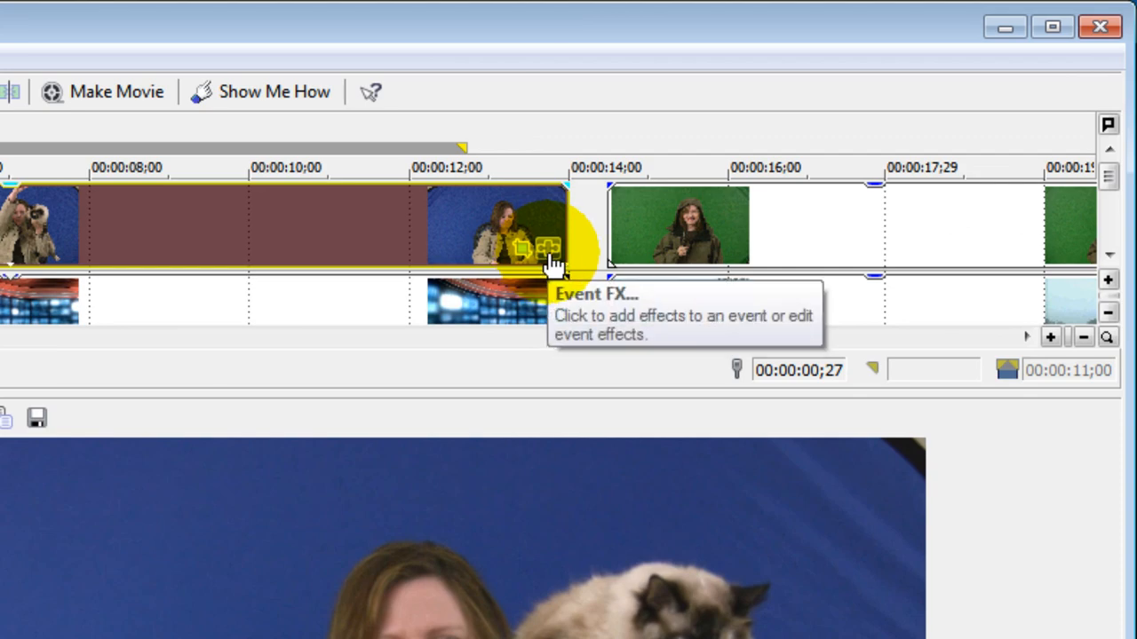
Step: Add Sony Chroma Blur followed by Sony Chroma Keyer to Clip 012's event effects
click(548, 247)
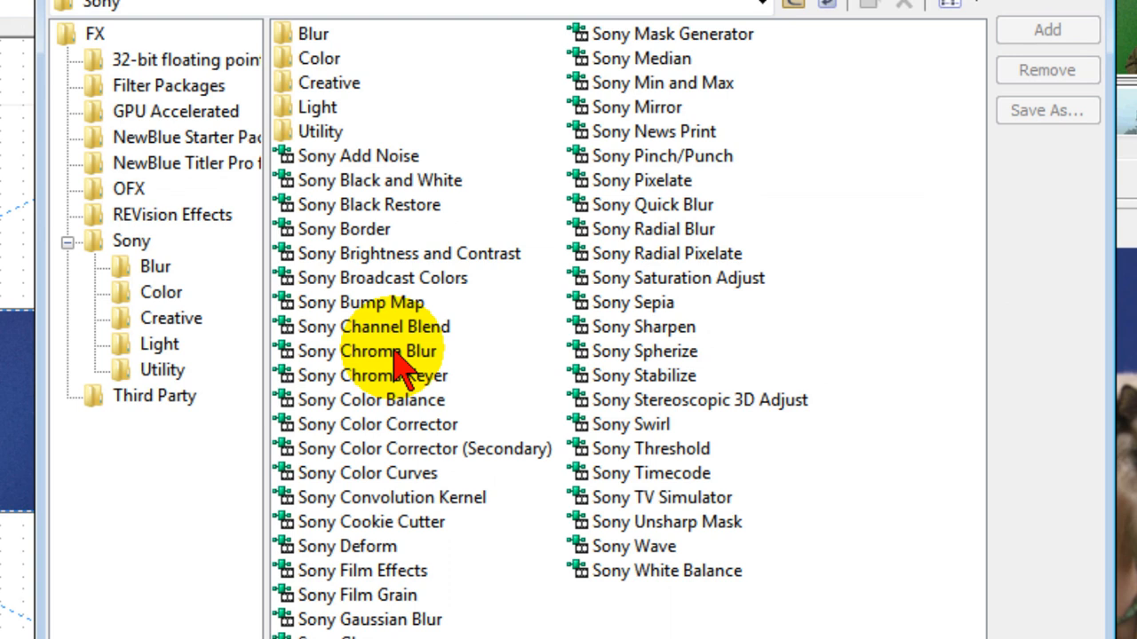
click(373, 350)
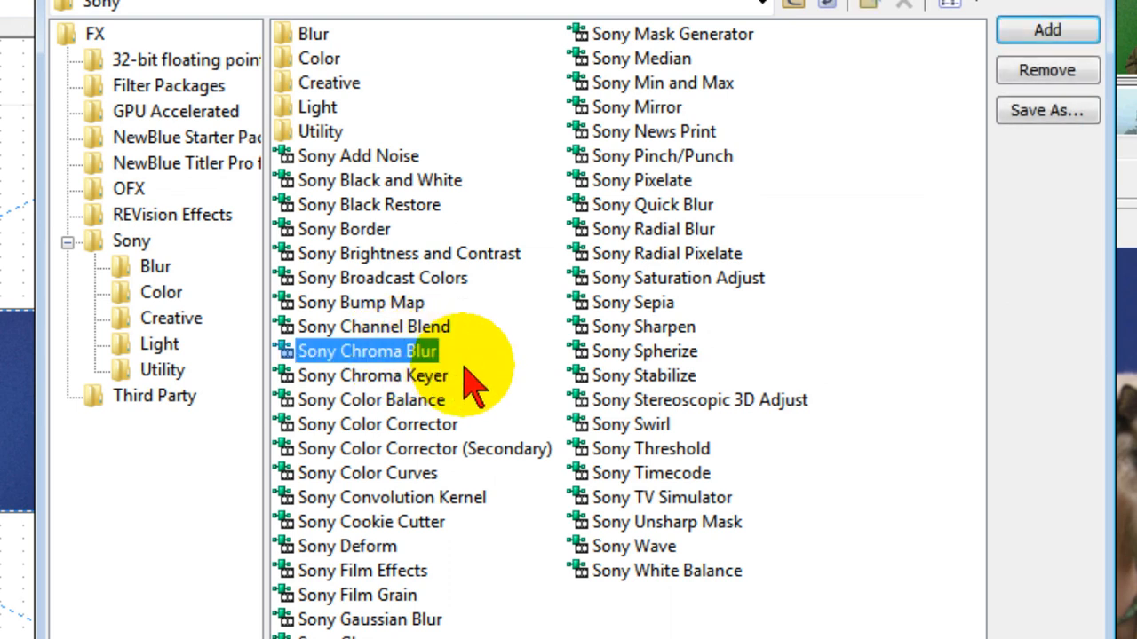
click(373, 376)
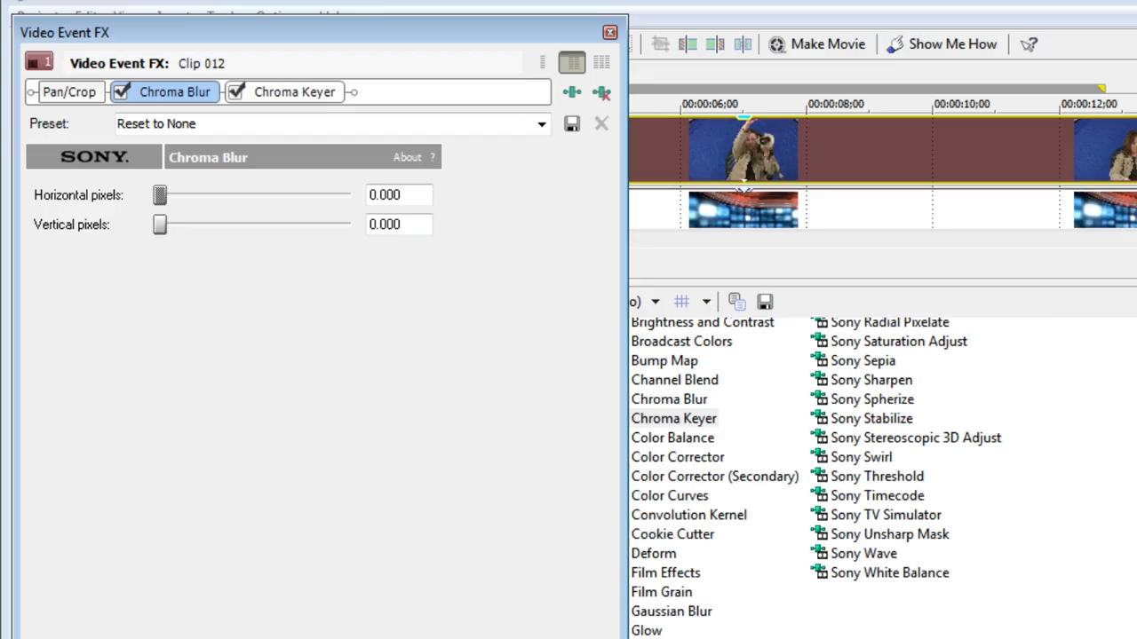
Step: Set Clip 012's Chroma Blur to 0.166 horizontal and 0.166 vertical pixels
click(174, 91)
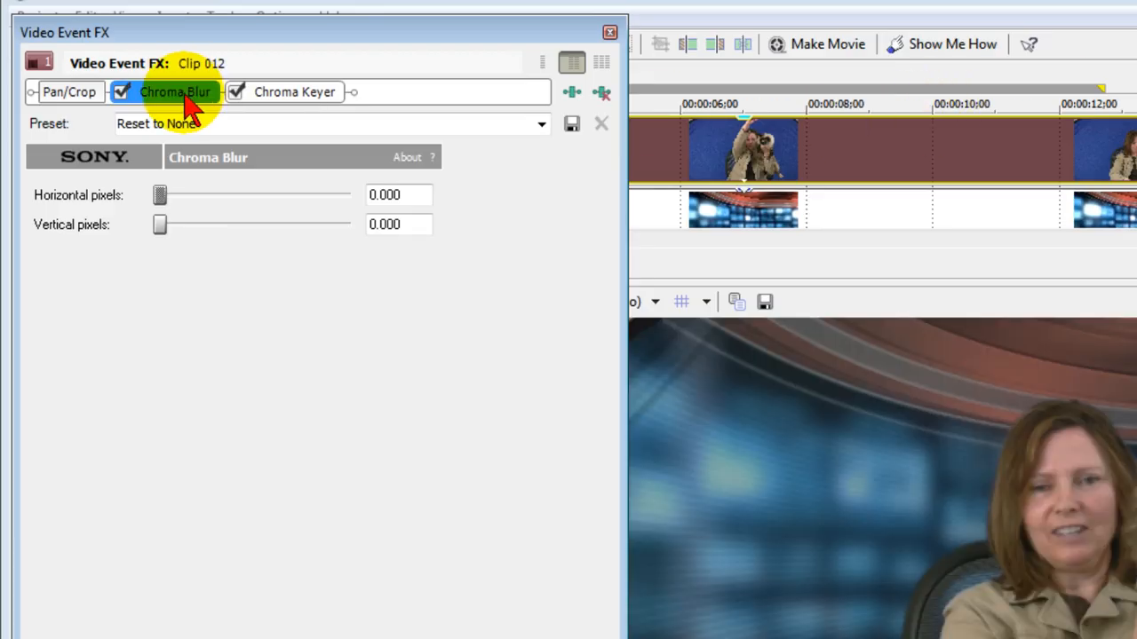
drag(160, 195, 160, 195)
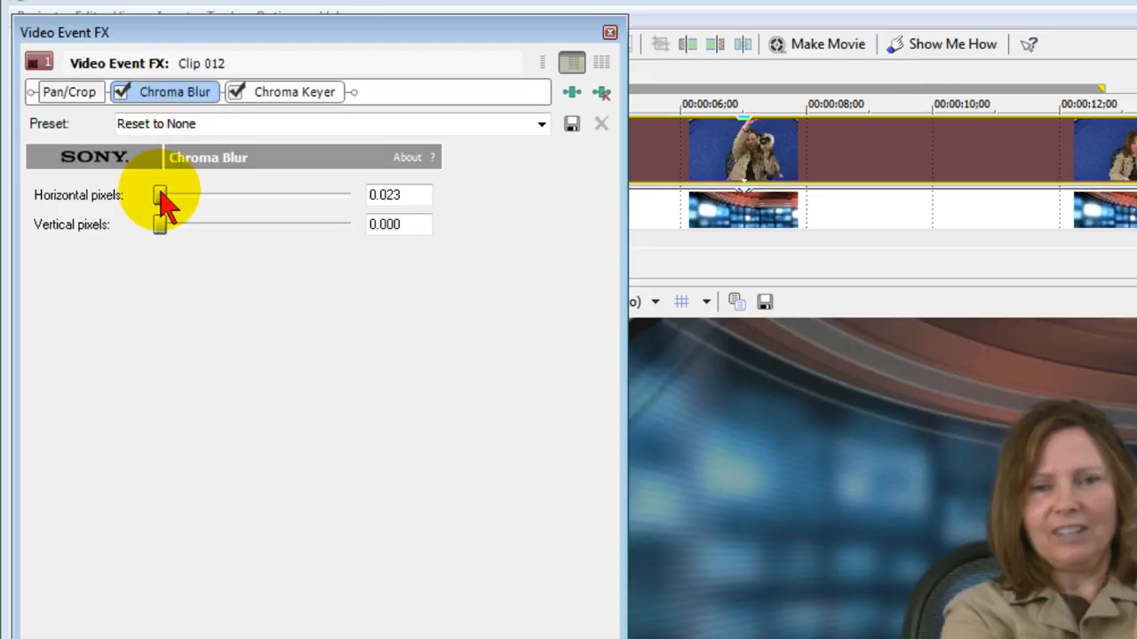
drag(160, 195, 167, 195)
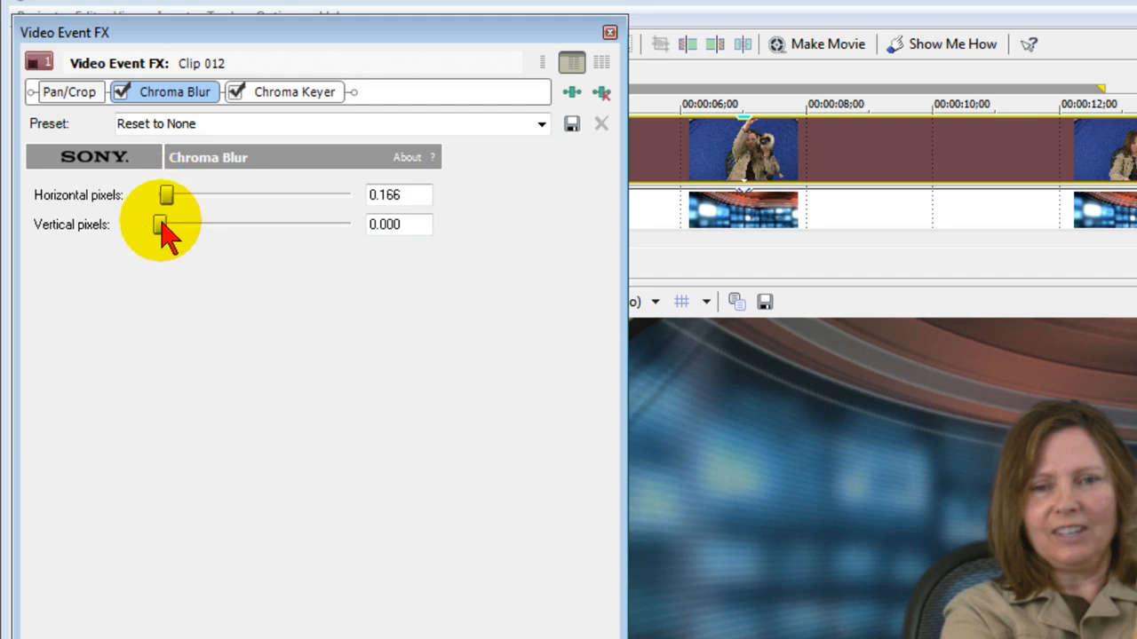
drag(160, 225, 169, 225)
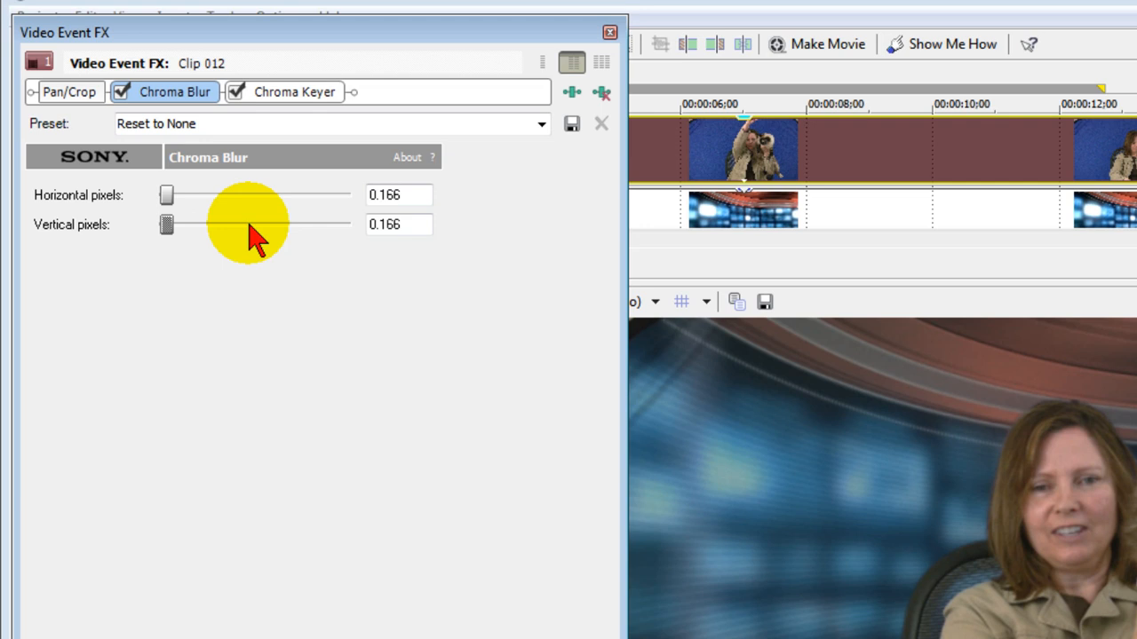
click(293, 91)
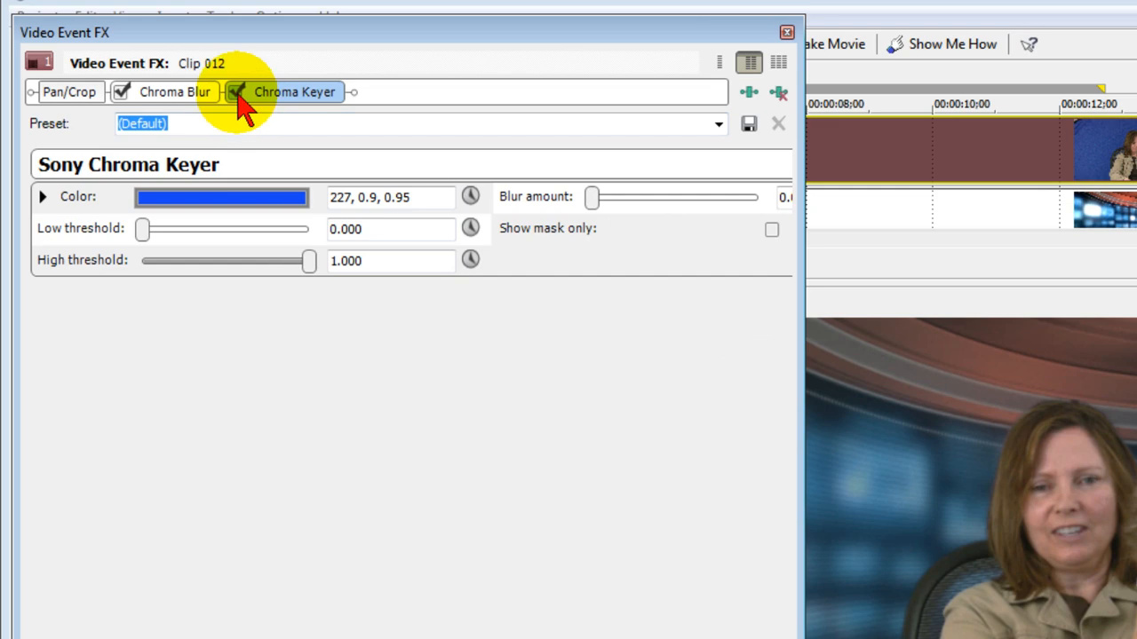
Step: Disable Chroma Keyer, sample the blue backdrop (225, 0.66, 0.49) as key colour, and show mask only
click(236, 91)
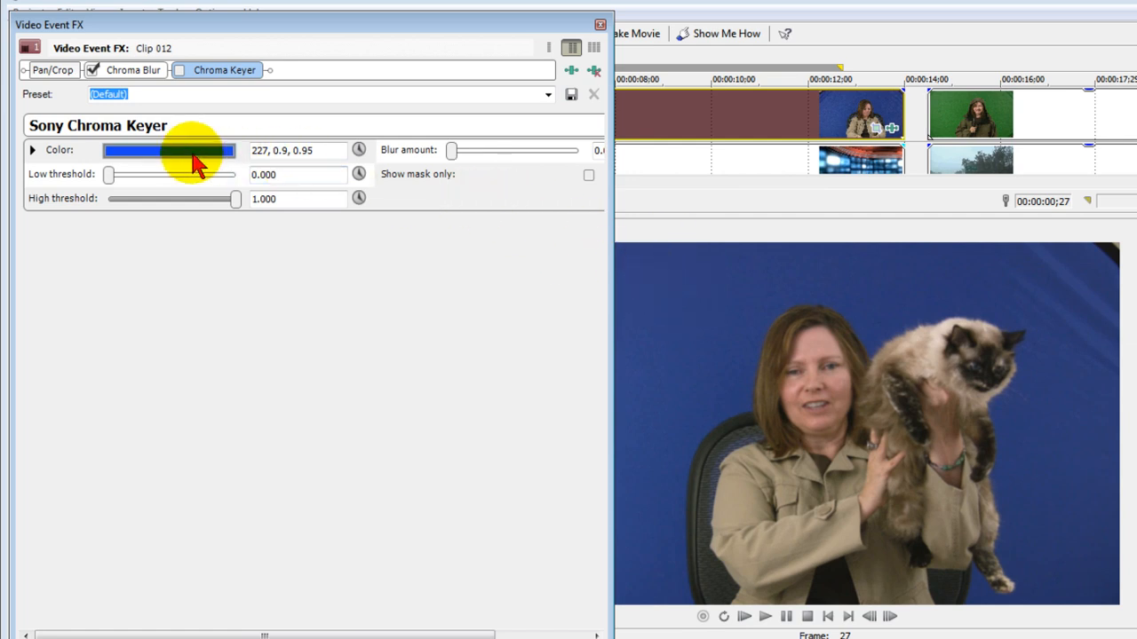
click(169, 150)
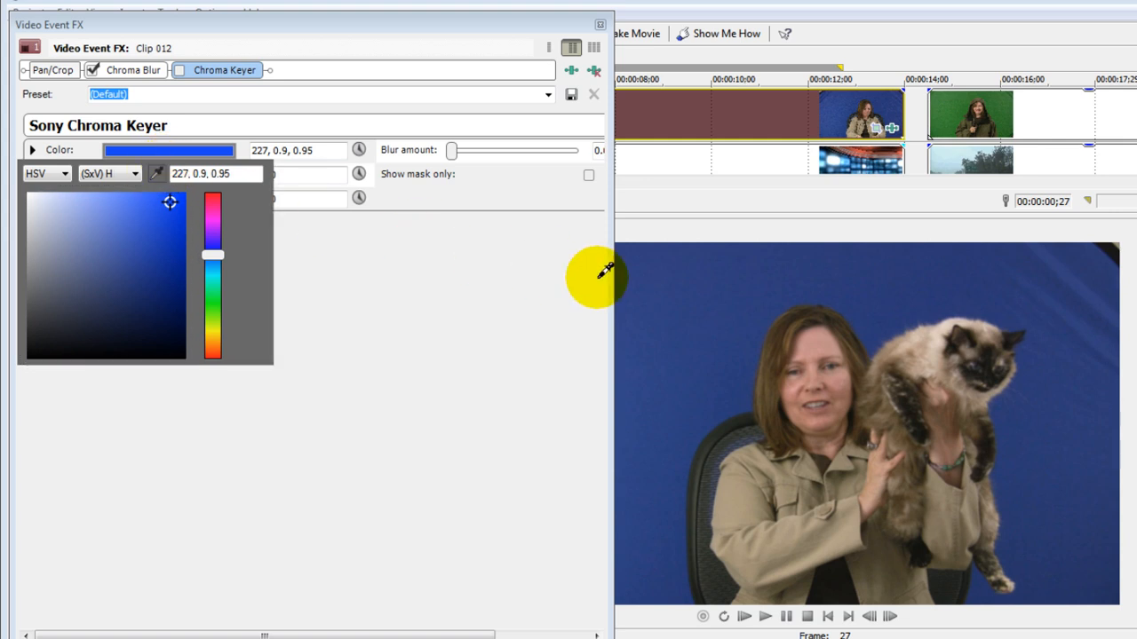
mouse_move(724, 377)
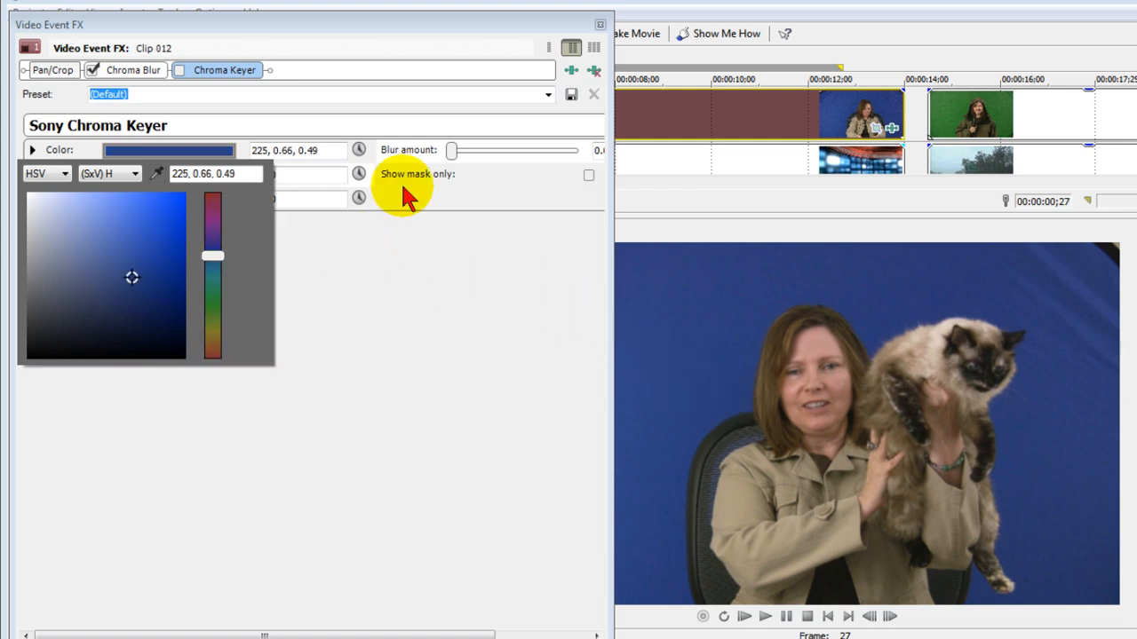
mouse_move(586, 182)
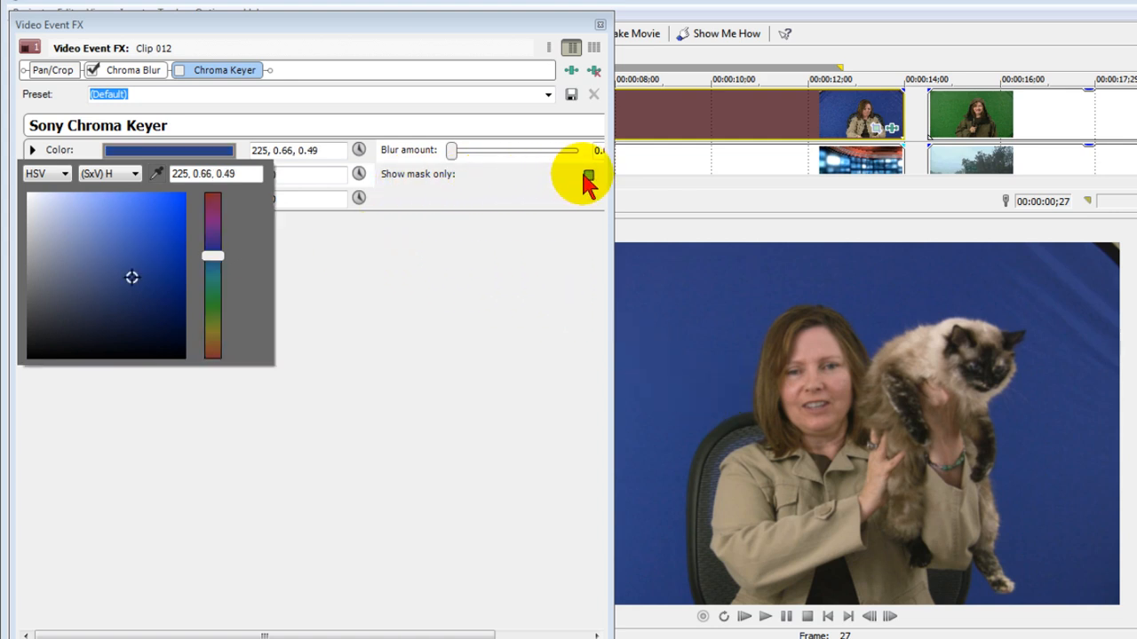
click(590, 174)
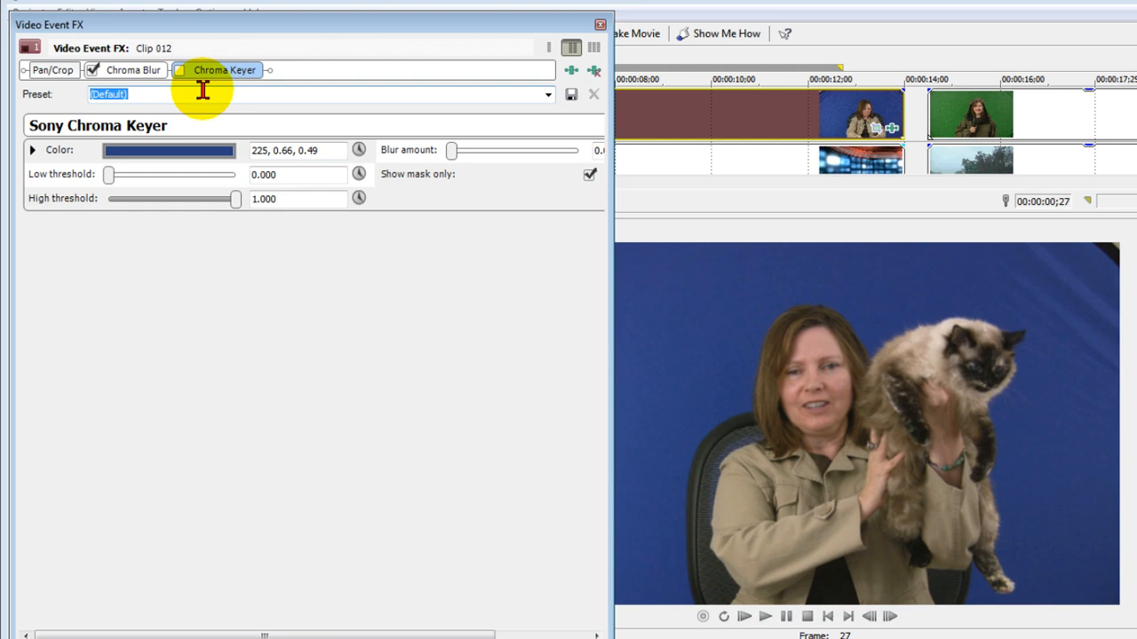
Step: Re-enable Chroma Keyer and lower the high threshold to begin keying out the blue
click(181, 70)
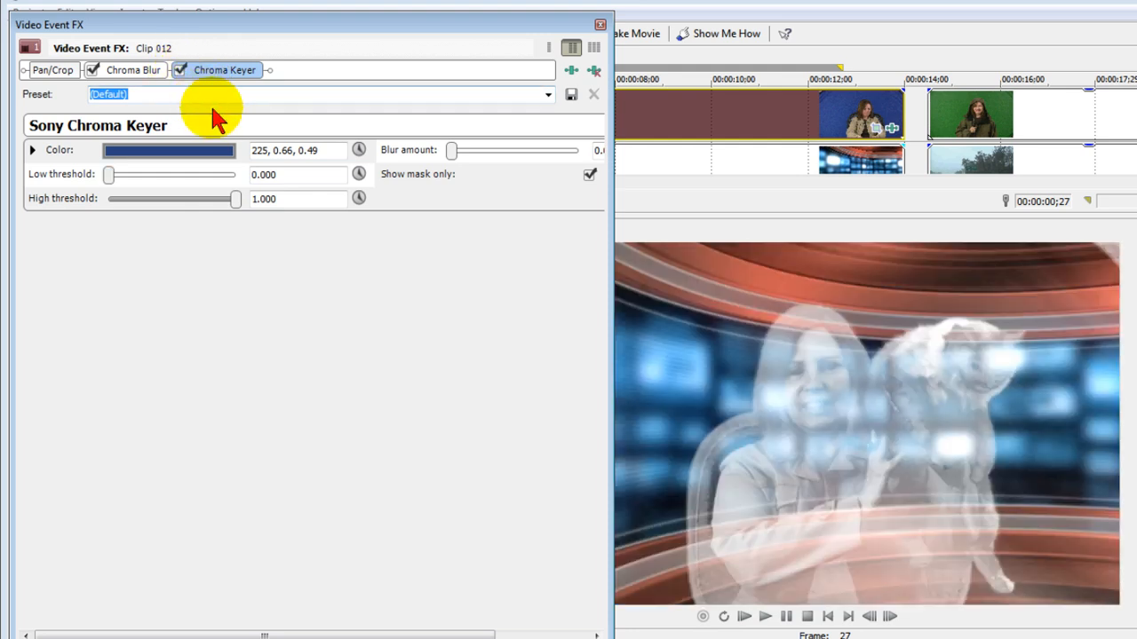
mouse_move(409, 235)
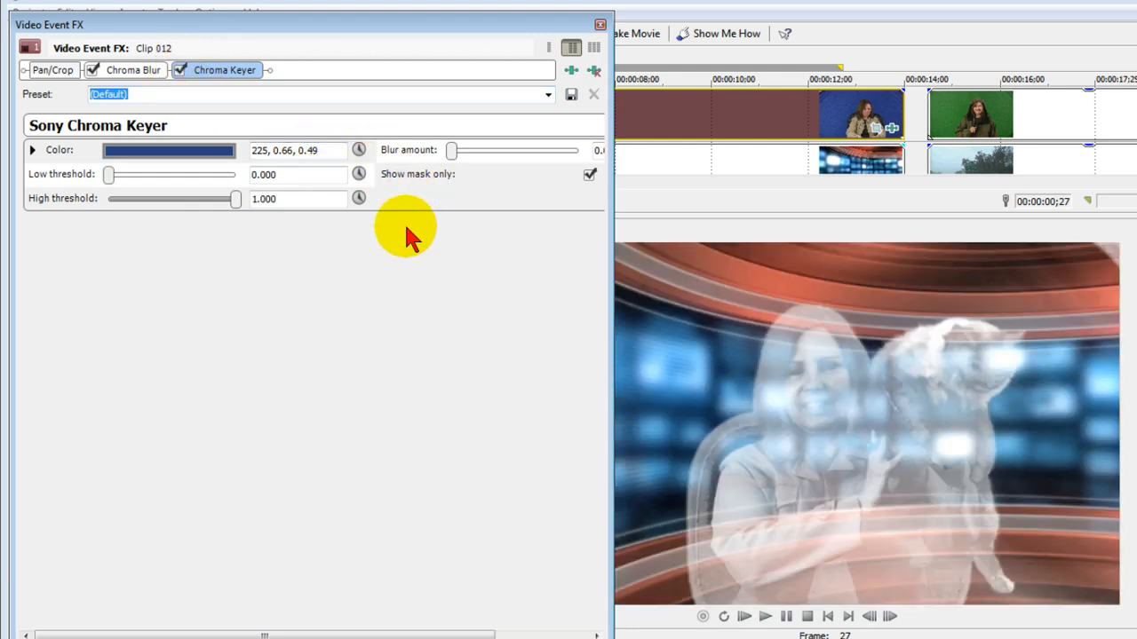
mouse_move(809, 400)
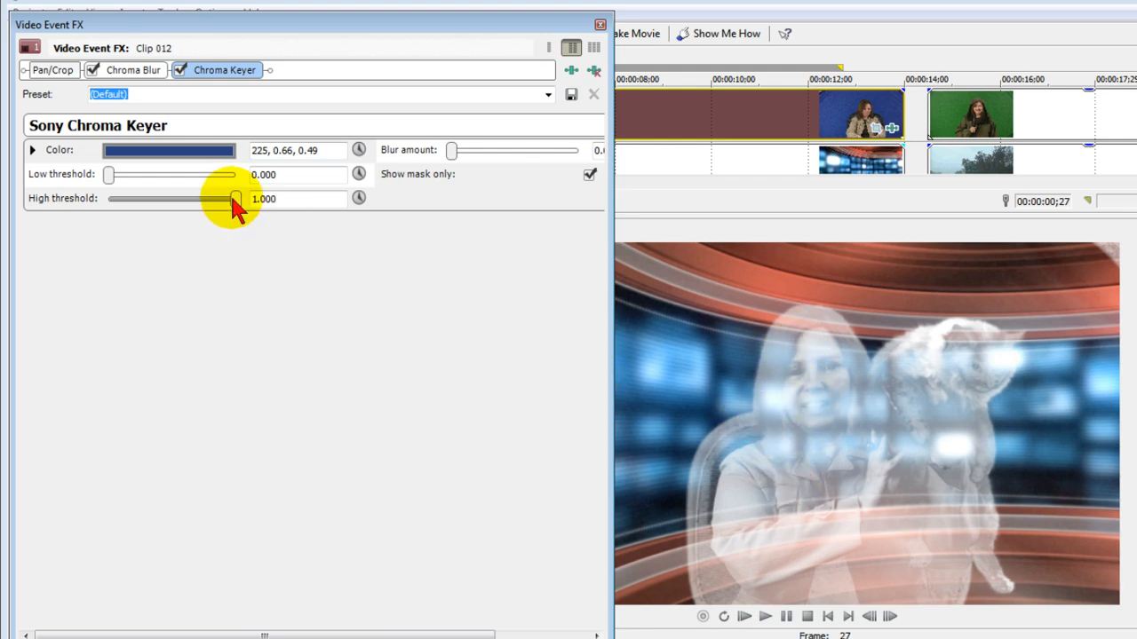
drag(236, 199, 186, 199)
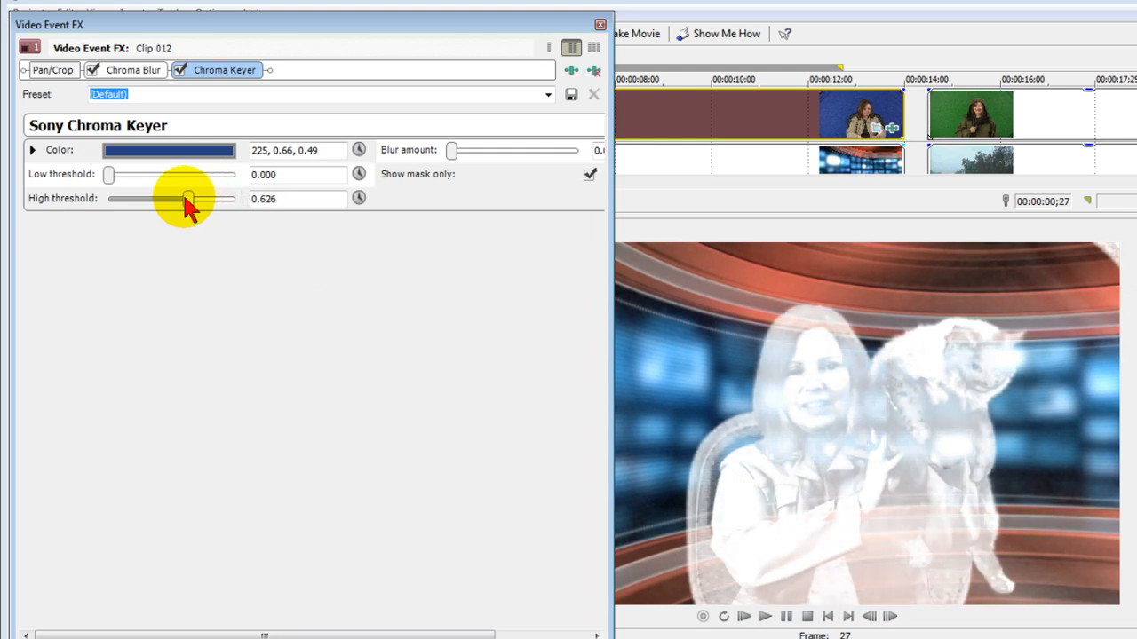
drag(187, 199, 163, 199)
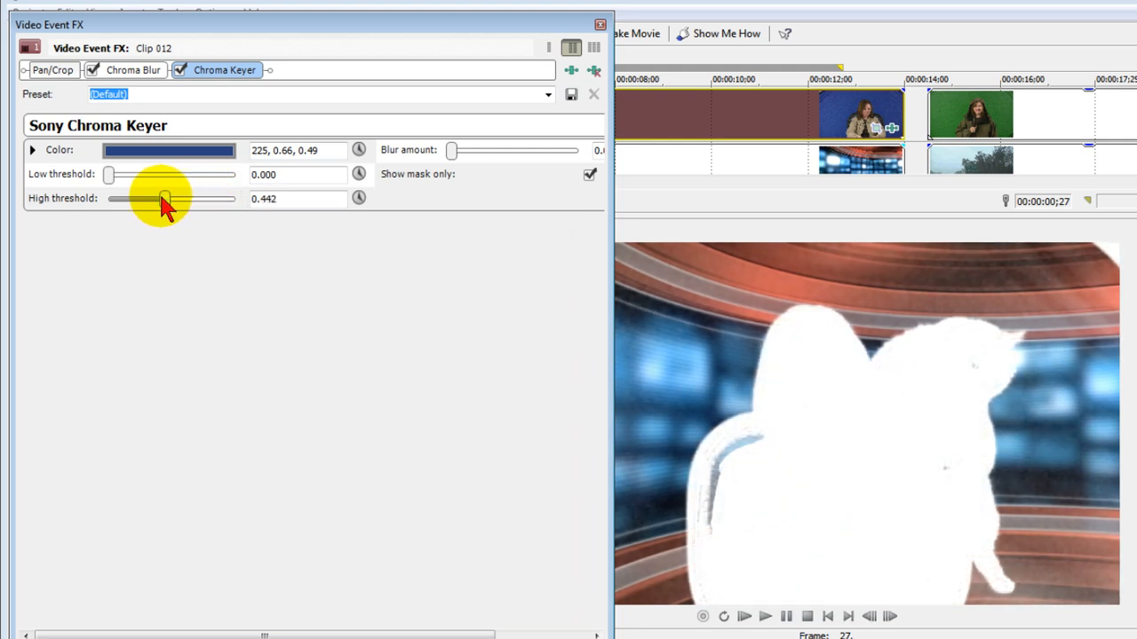
mouse_move(500, 226)
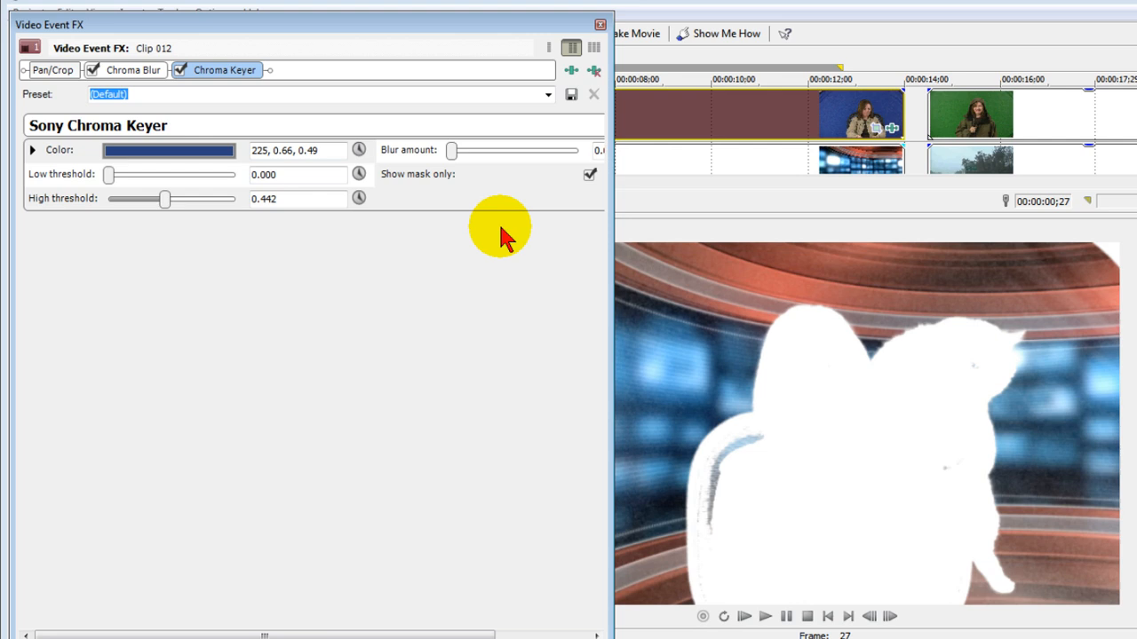
mouse_move(919, 335)
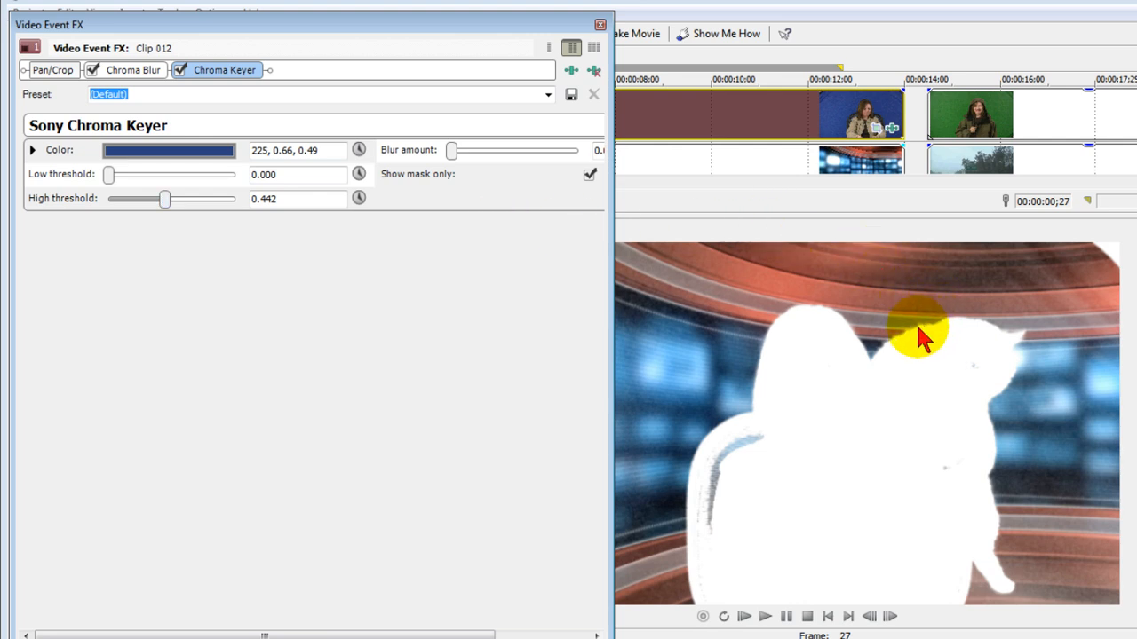
mouse_move(915, 342)
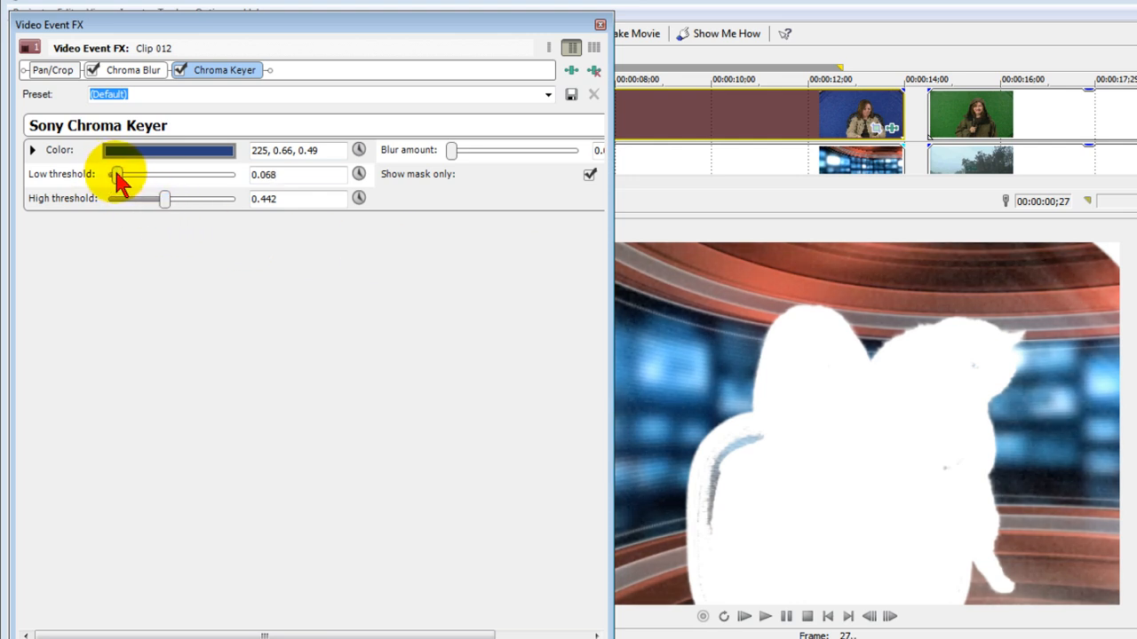
Step: Refine the keyer to 0.143 low and 0.265 high thresholds, then turn off mask-only view
drag(116, 174, 126, 175)
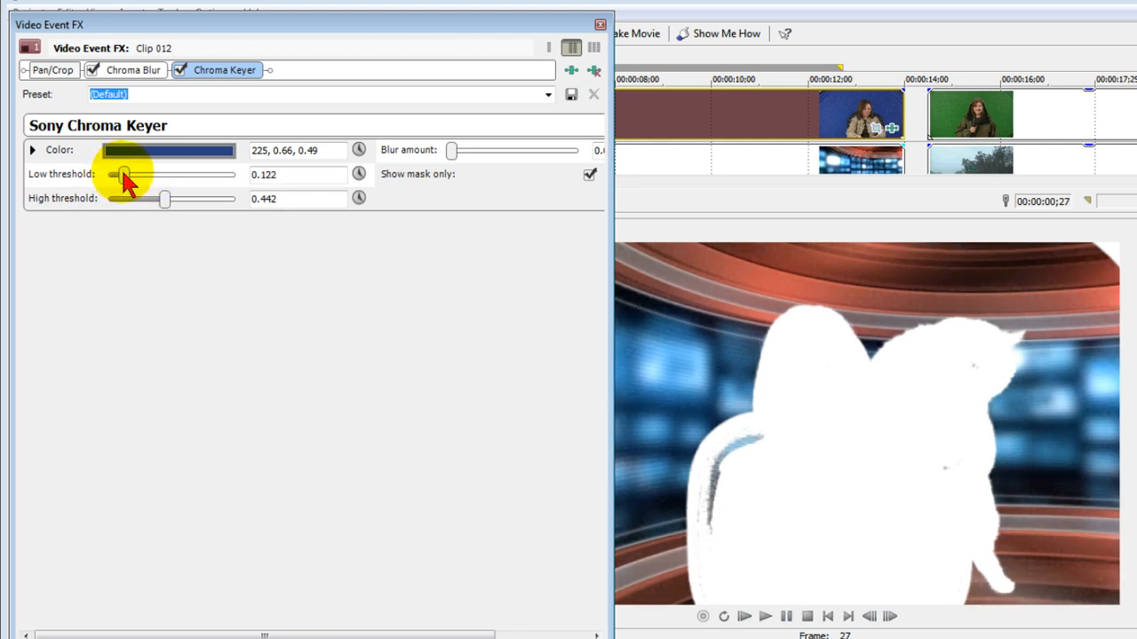
drag(125, 175, 128, 175)
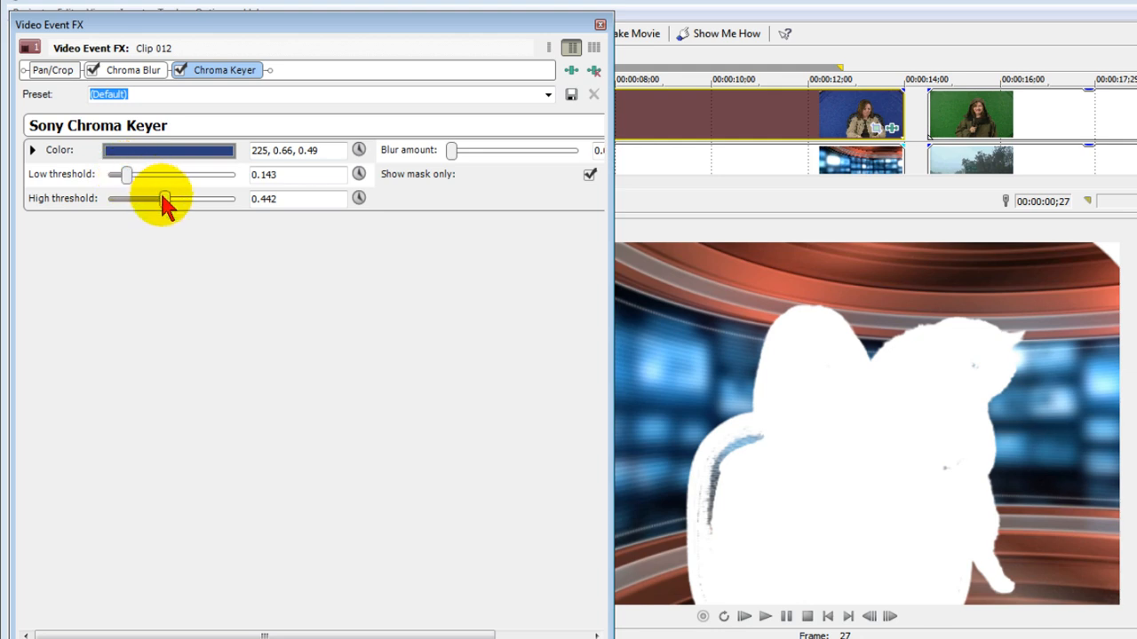
drag(165, 199, 153, 199)
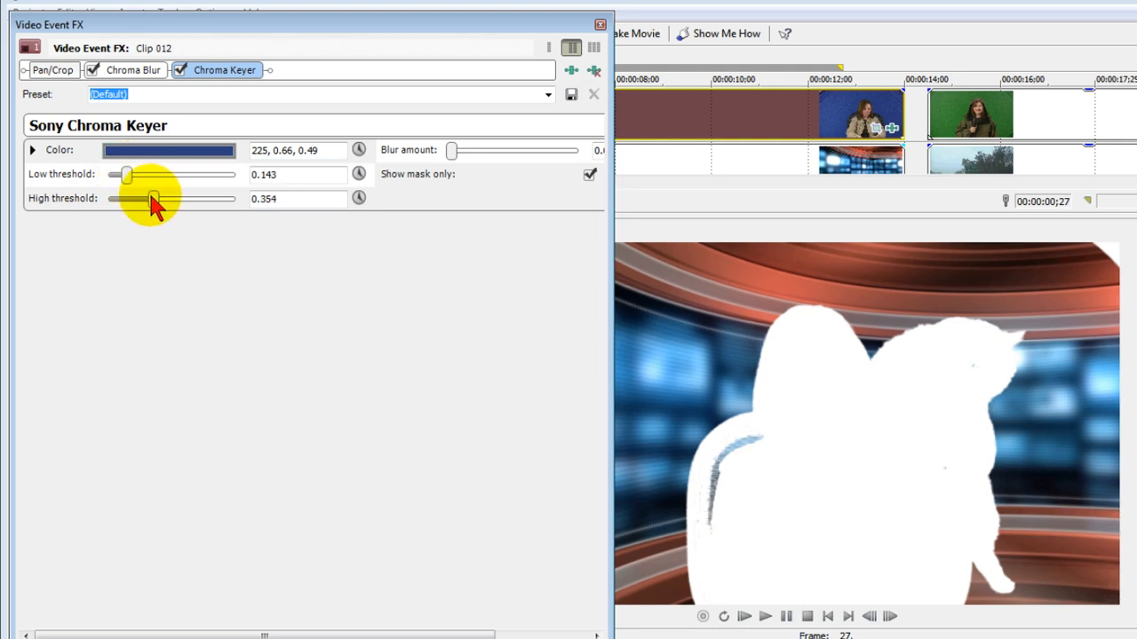
drag(153, 198, 131, 198)
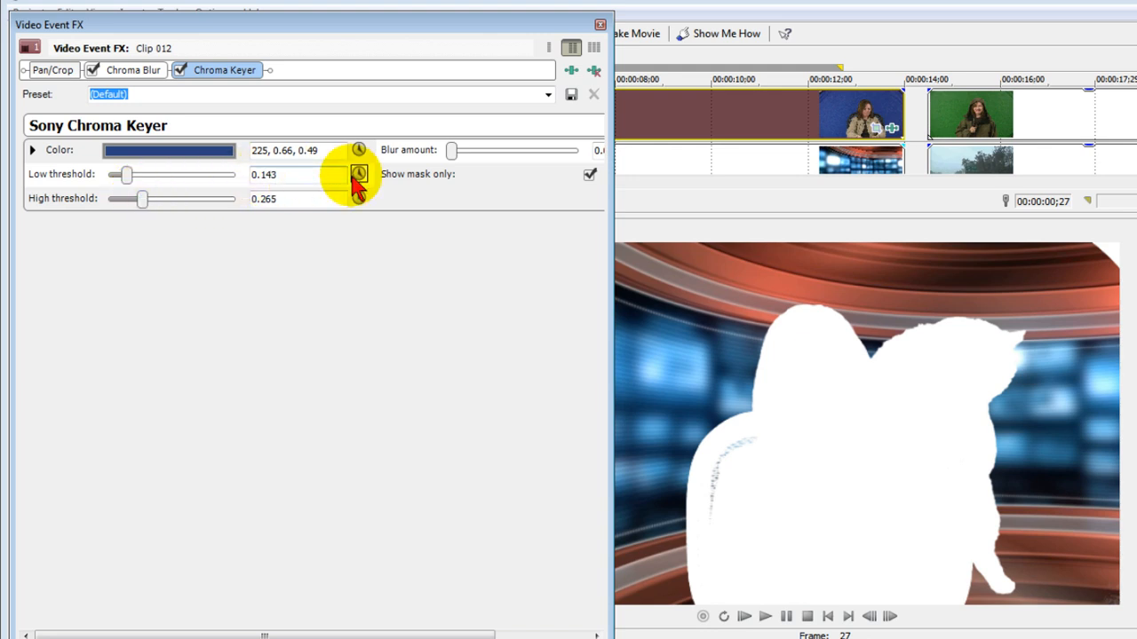
click(590, 174)
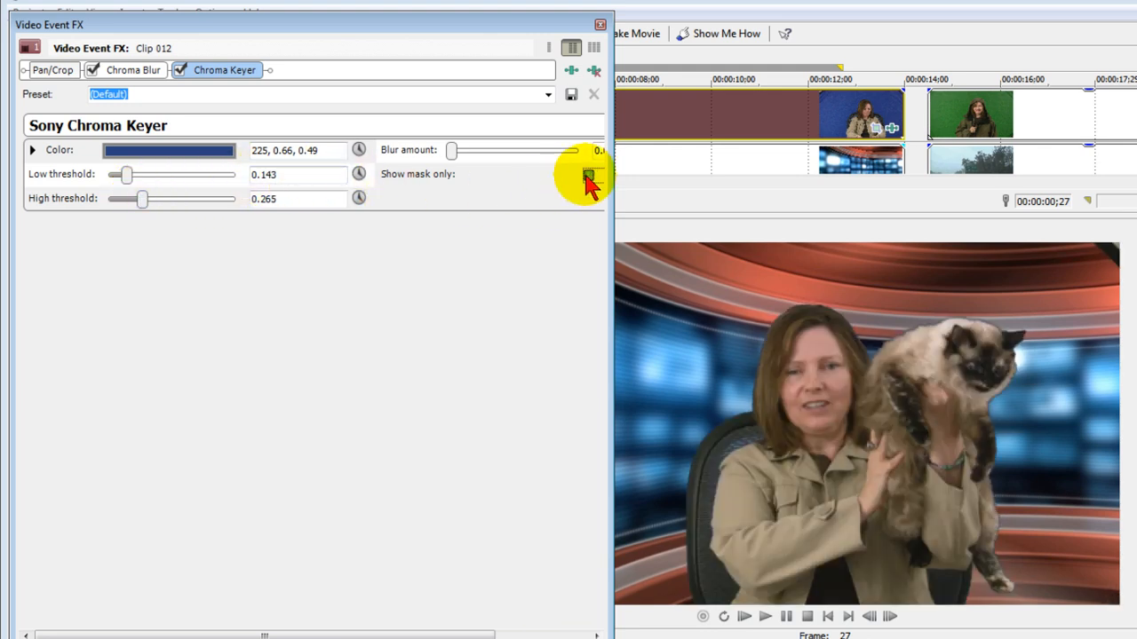
mouse_move(675, 369)
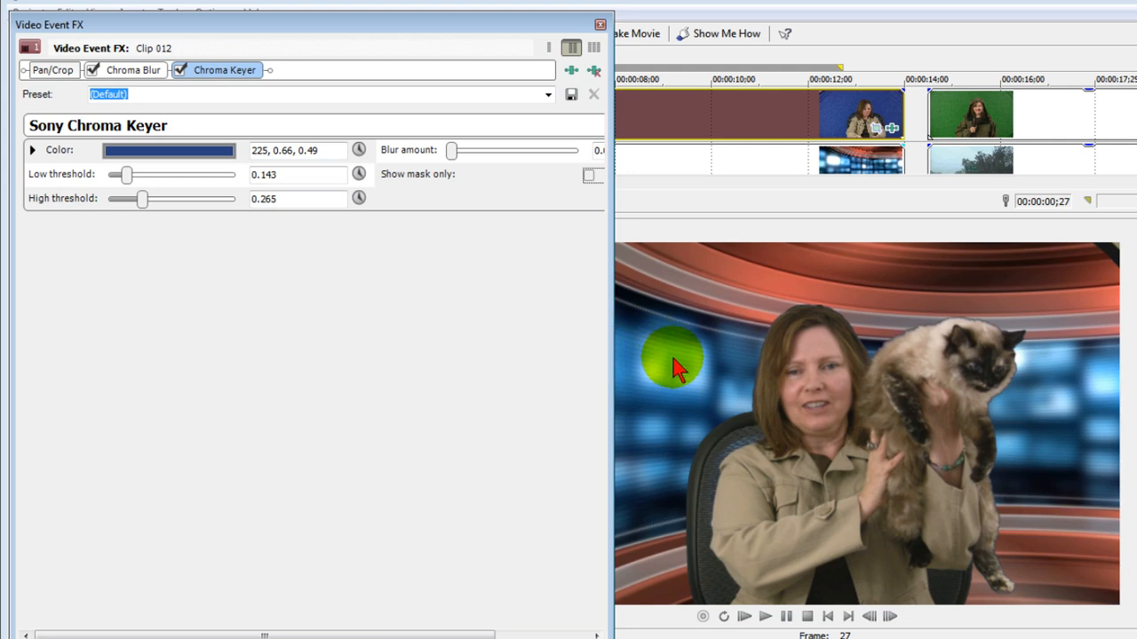
mouse_move(871, 360)
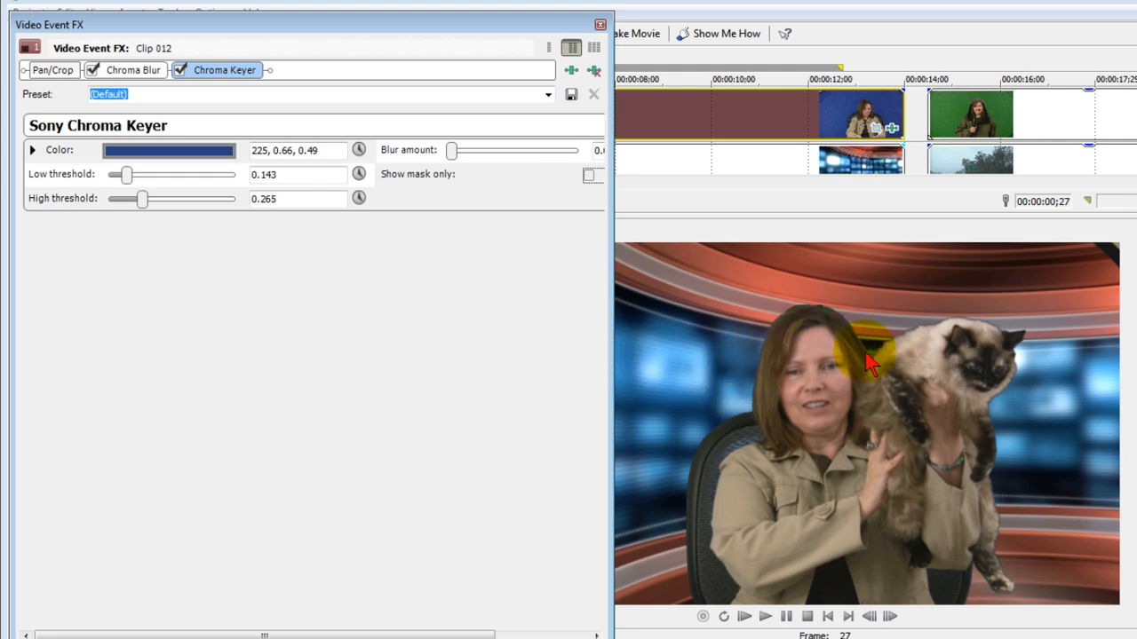
mouse_move(759, 409)
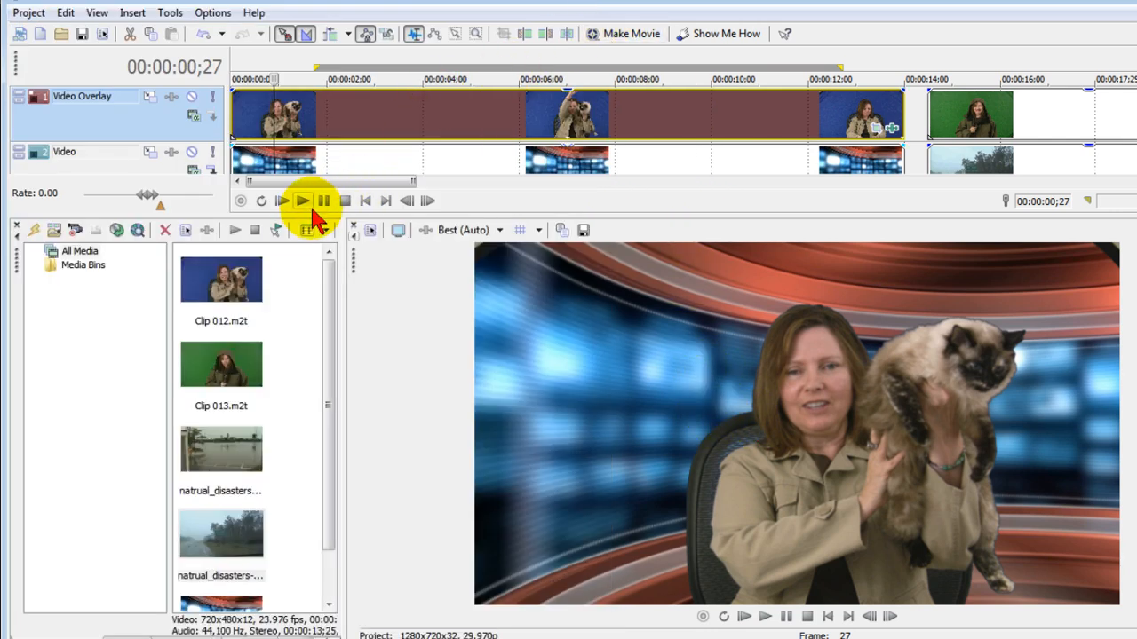
click(302, 201)
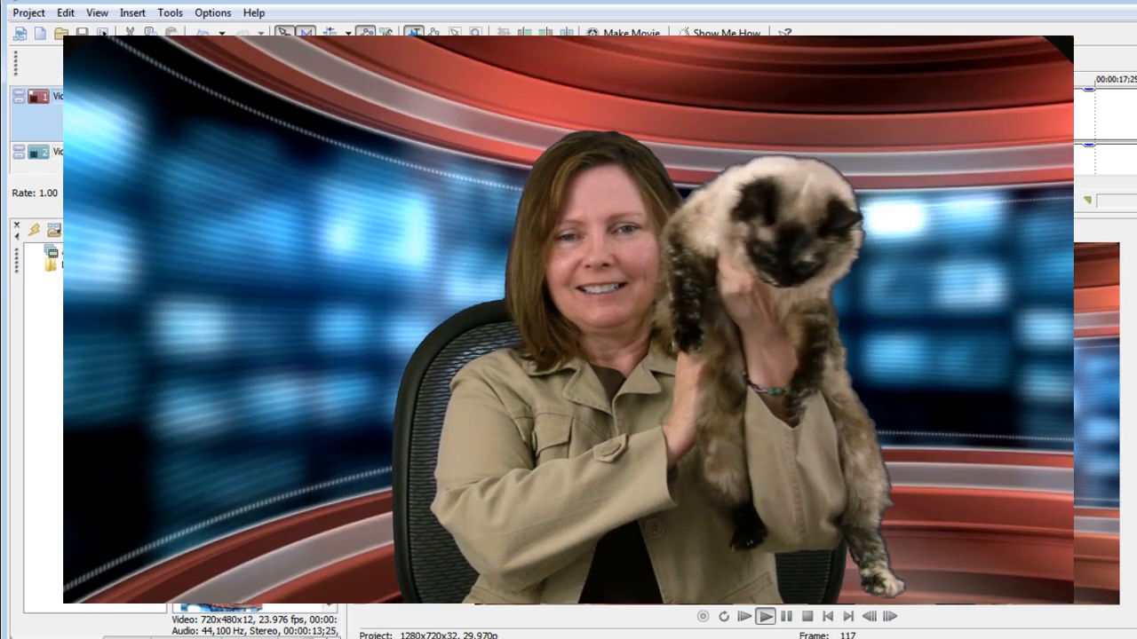
click(765, 615)
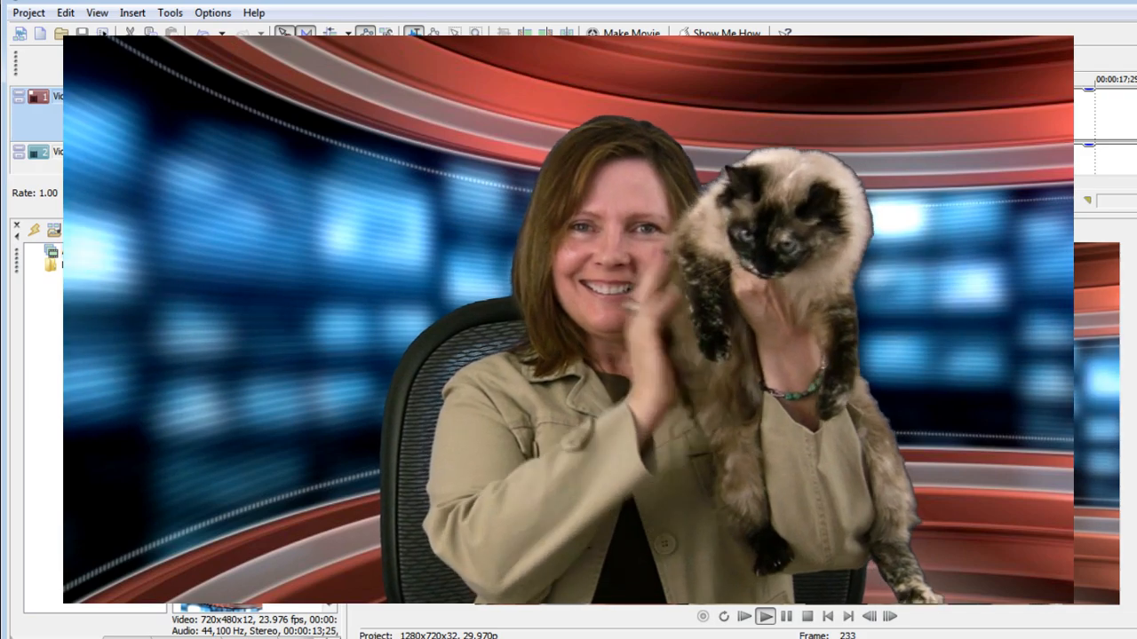
click(765, 616)
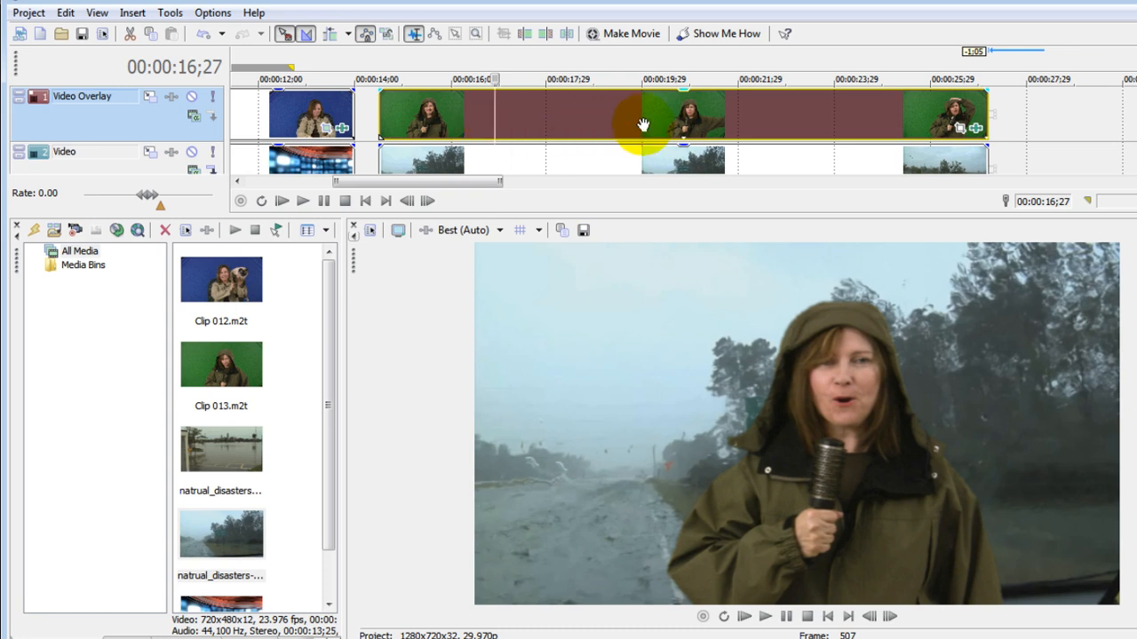
mouse_move(977, 134)
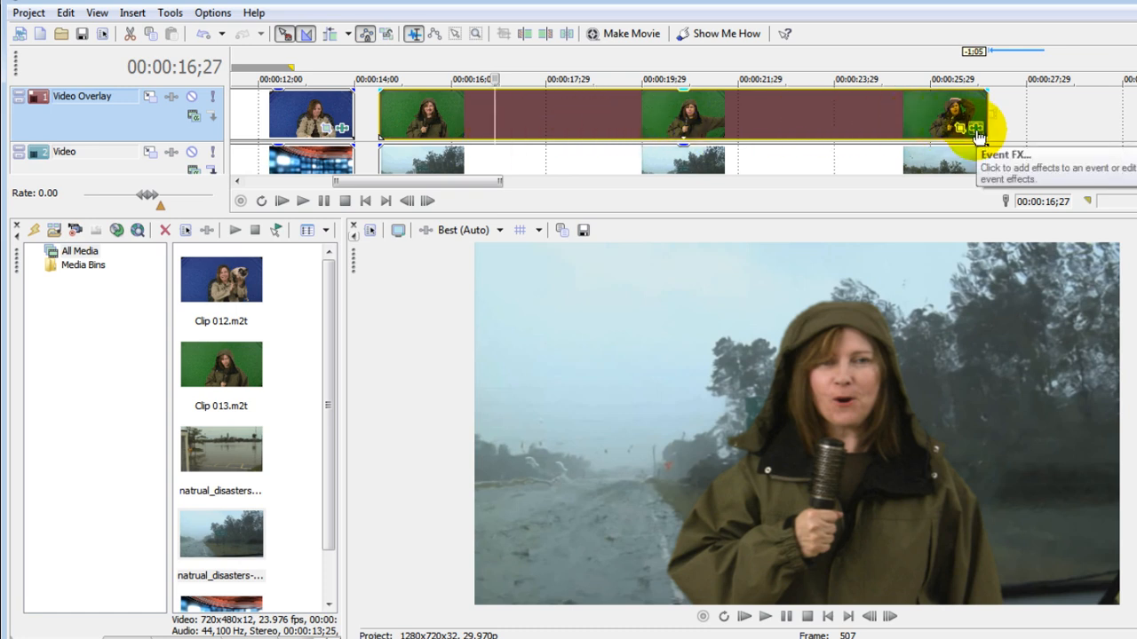
Step: Remove Chroma Keyer and Chroma Blur from Clip 013's effects and close the FX window
click(962, 127)
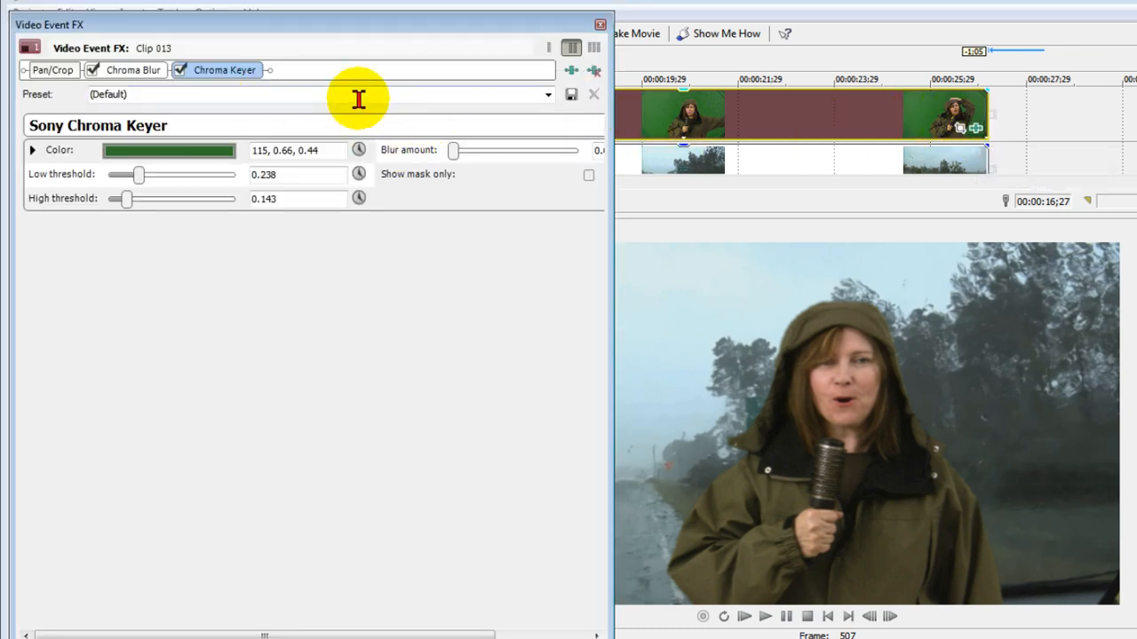
mouse_move(593, 70)
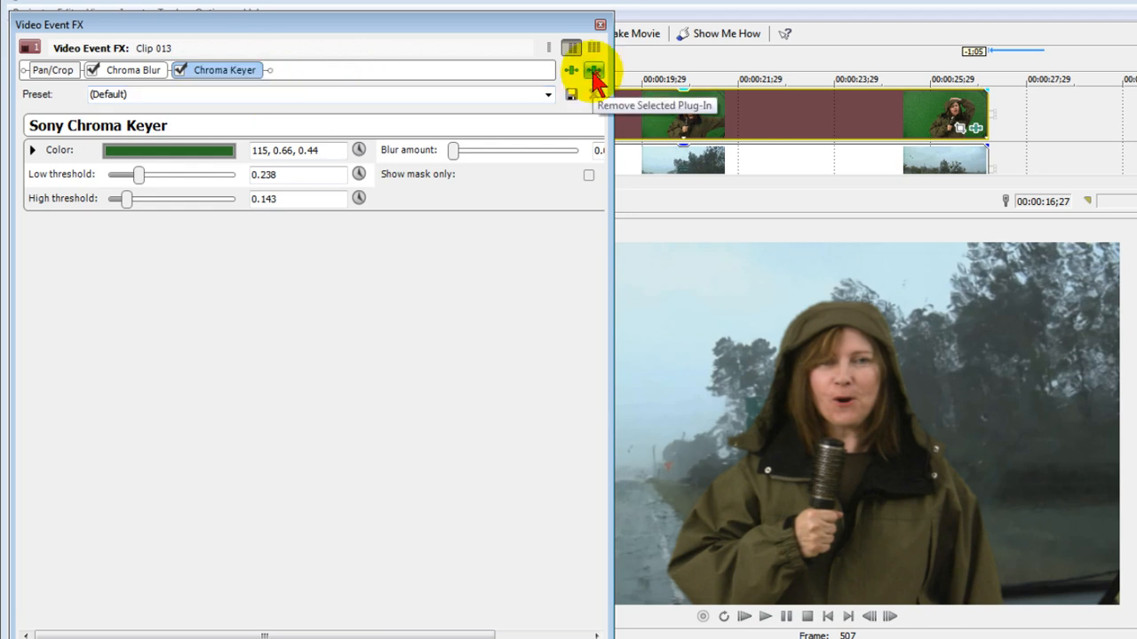
click(593, 70)
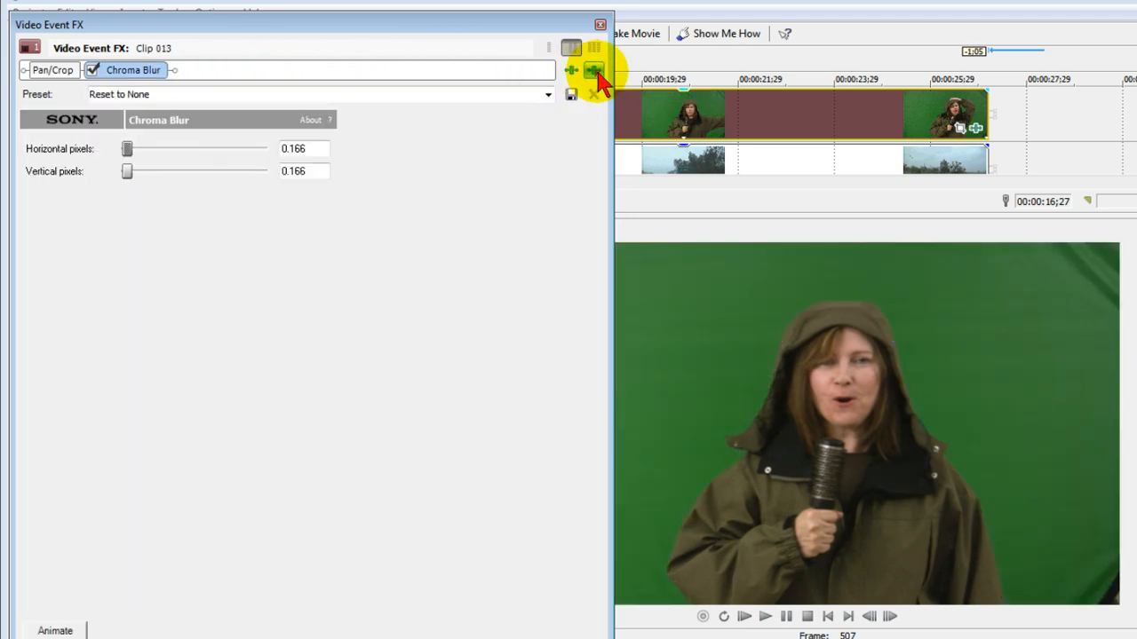
click(52, 71)
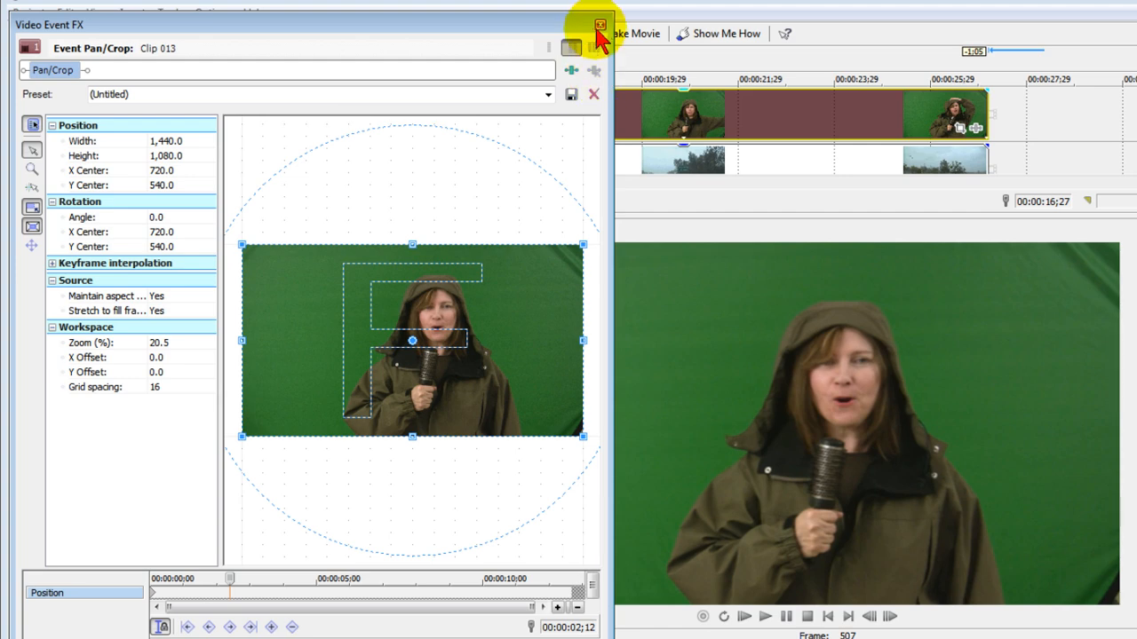
click(599, 25)
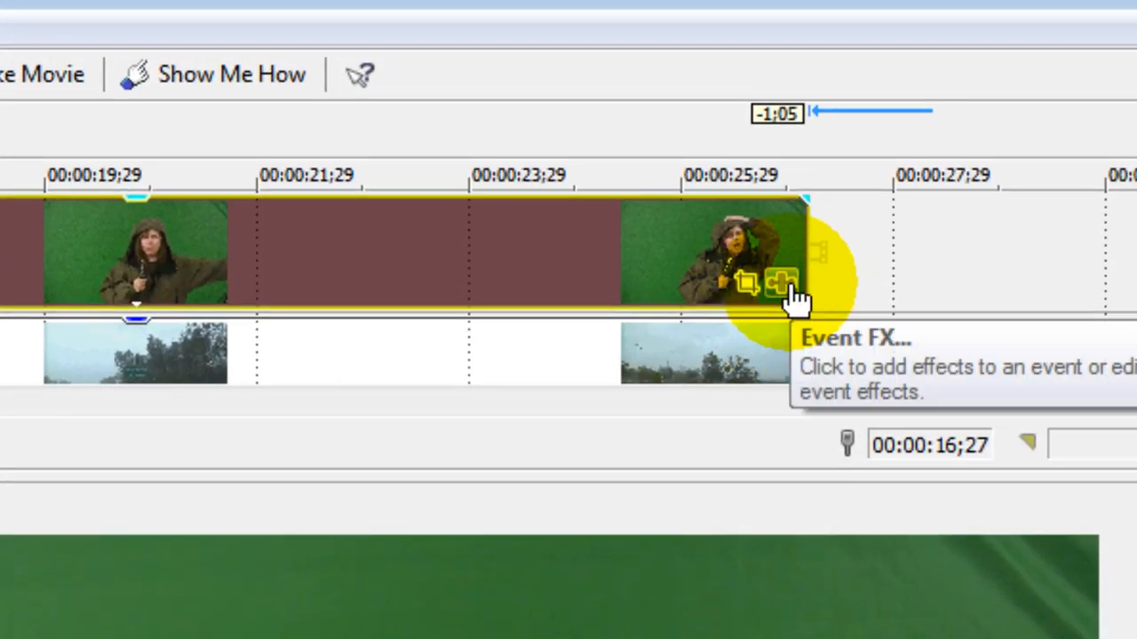
Step: Add Chroma Blur then Chroma Keyer to Clip 013, with blur set to 0.190 pixels
click(779, 282)
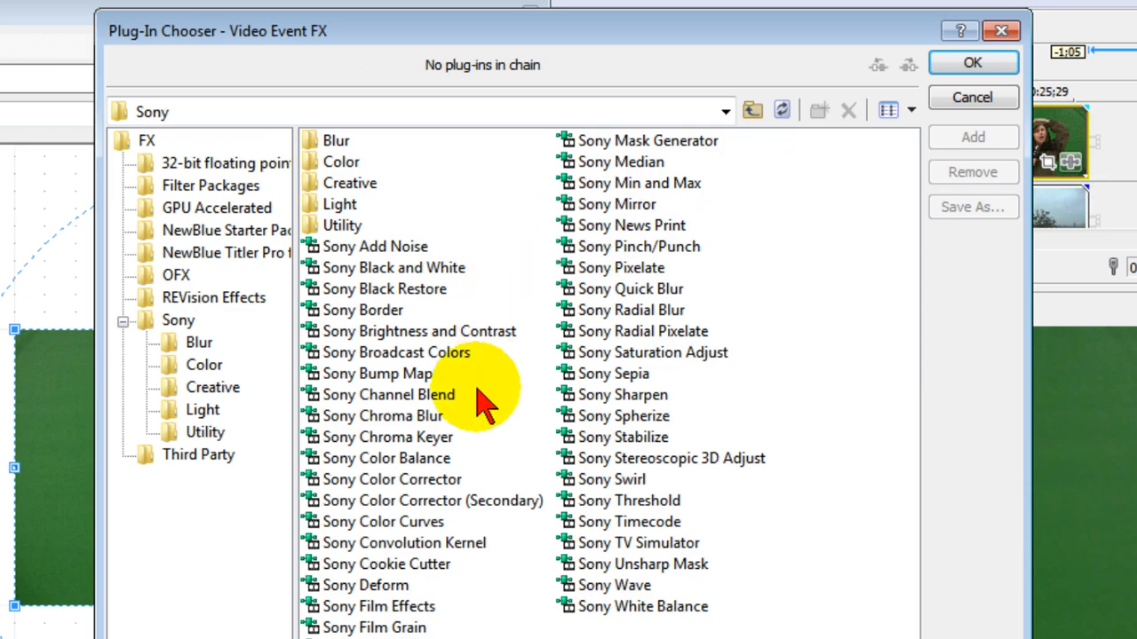
click(383, 416)
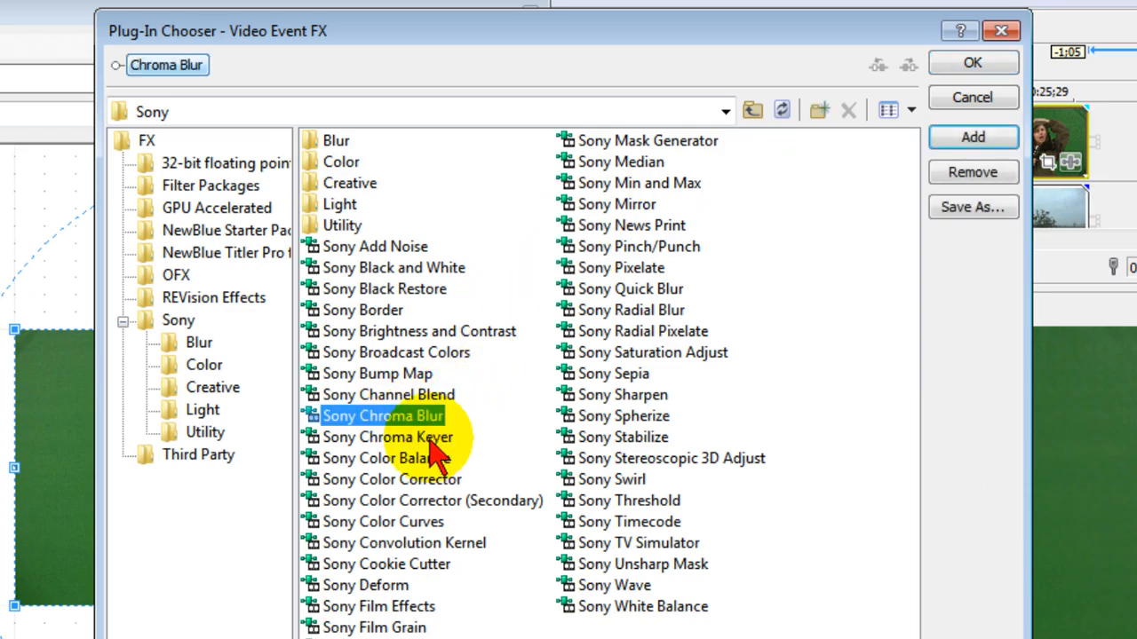
double_click(386, 437)
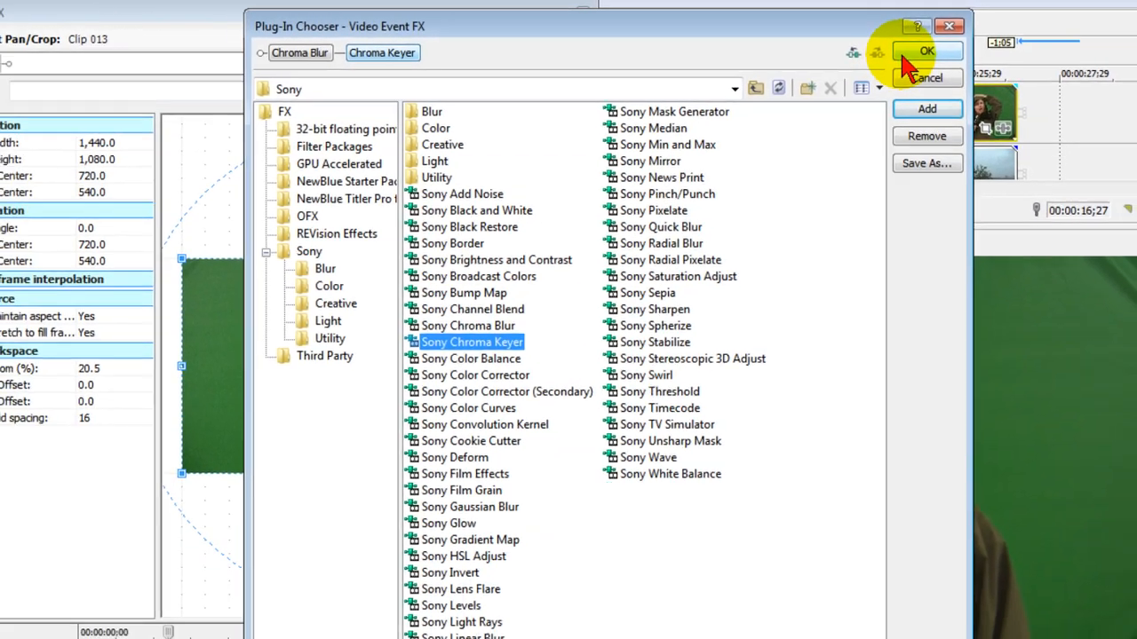
click(926, 51)
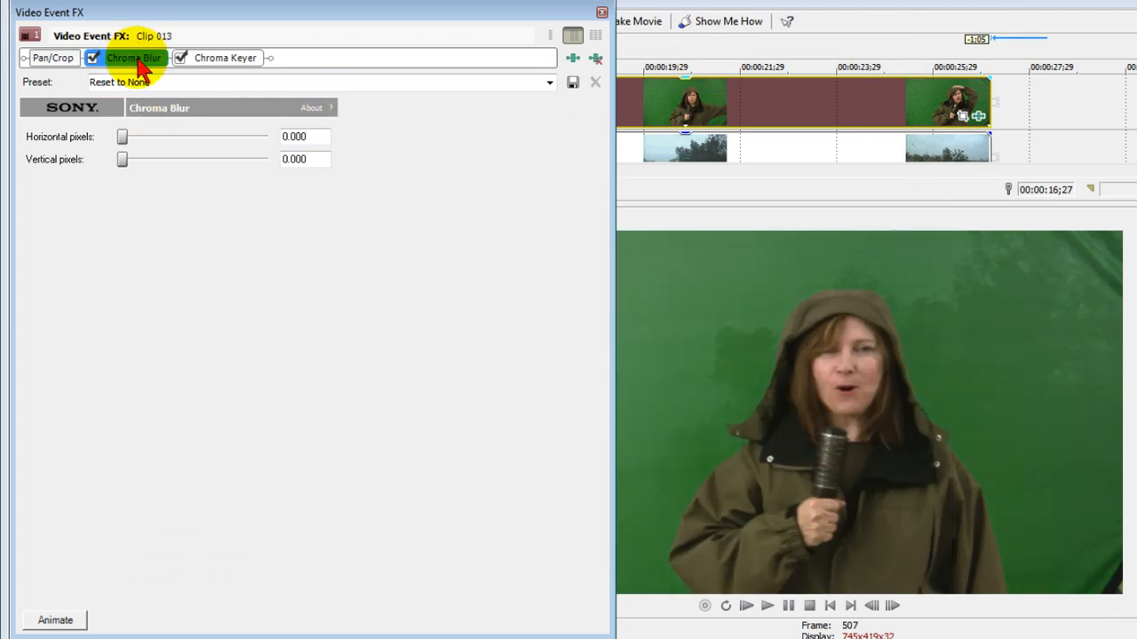
drag(121, 136, 129, 136)
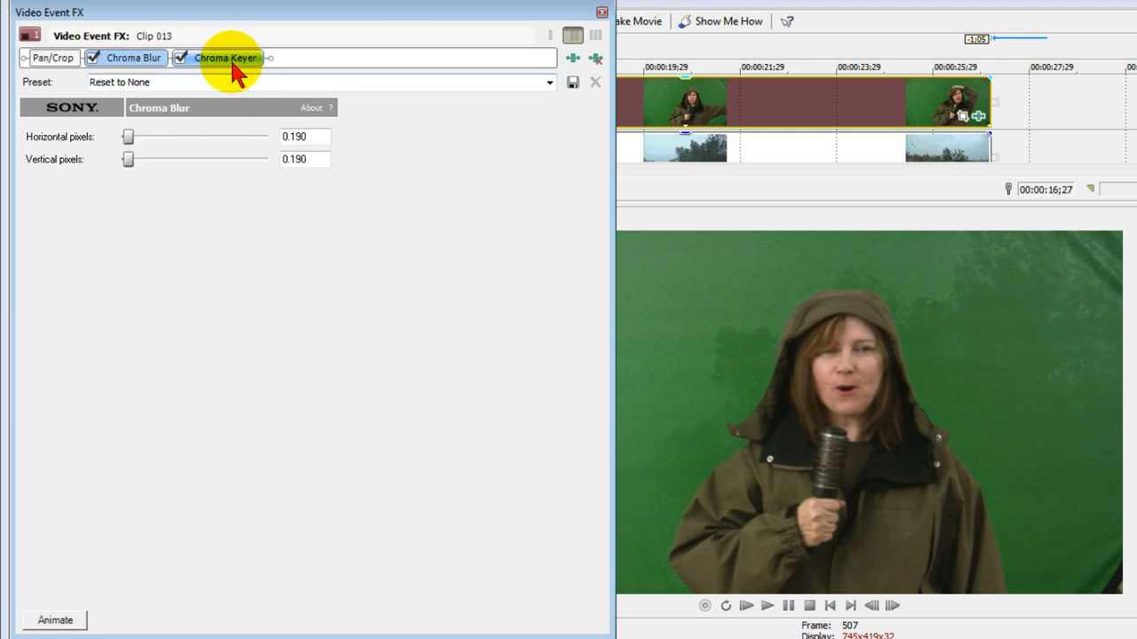
Step: Sample the green backdrop (115, 0.62, 0.45) as Clip 013's key colour and re-enable Chroma Keyer
click(225, 58)
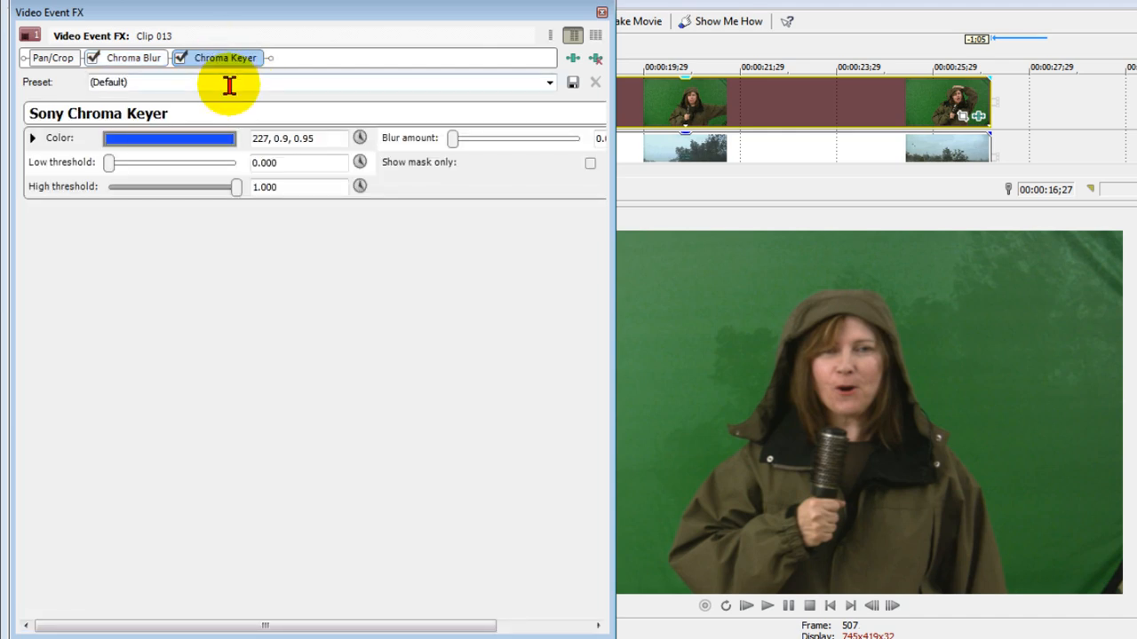
mouse_move(181, 58)
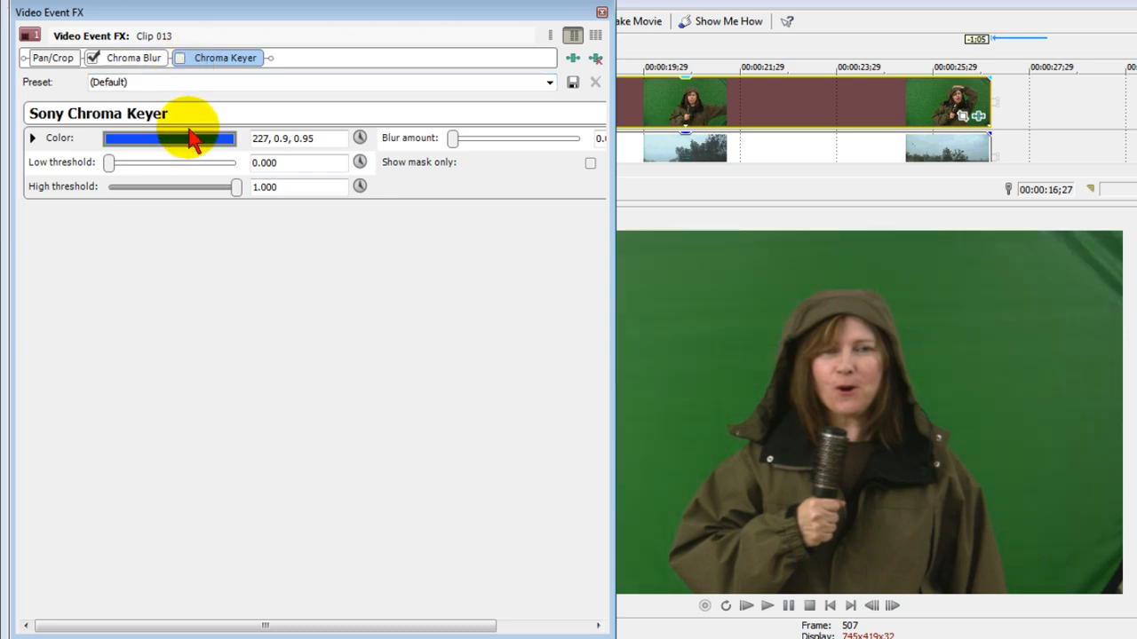
click(168, 138)
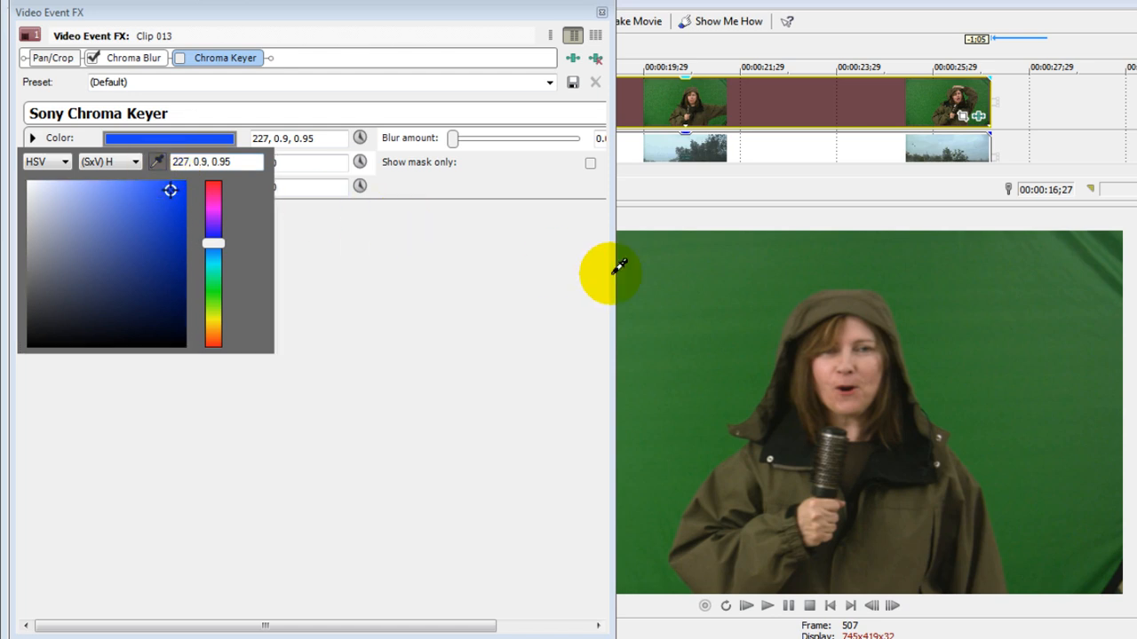
click(126, 274)
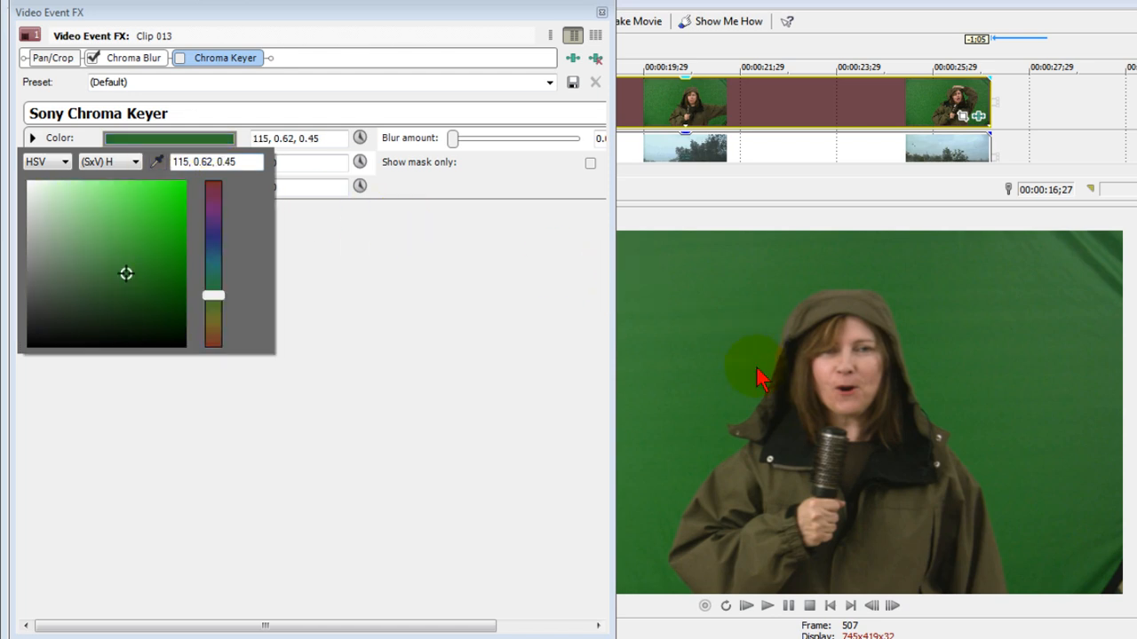
mouse_move(427, 174)
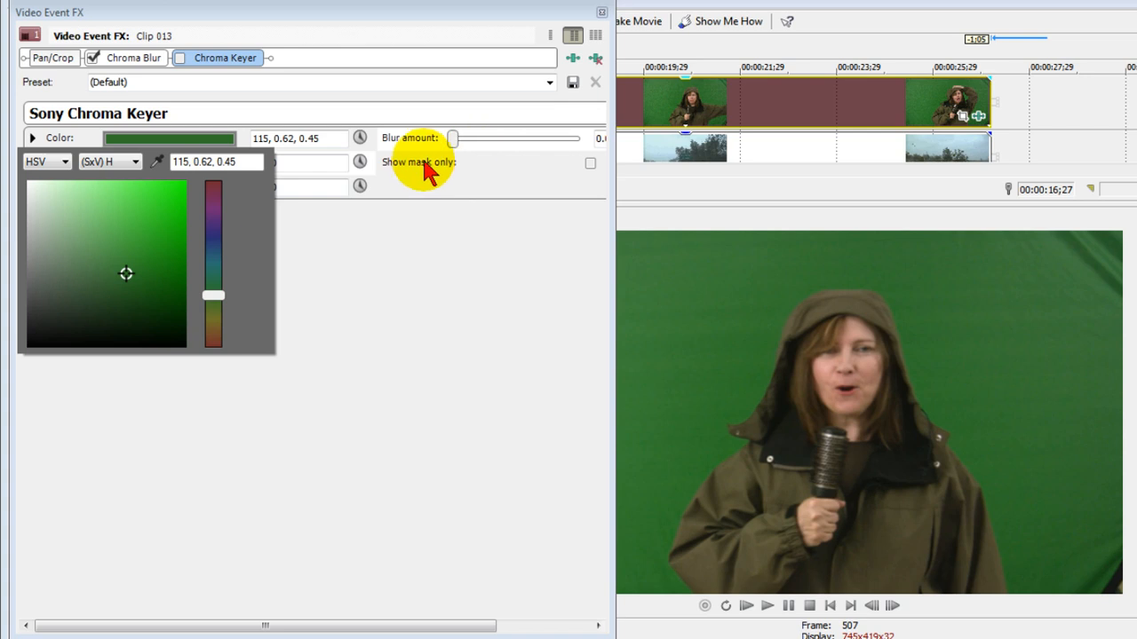
click(180, 58)
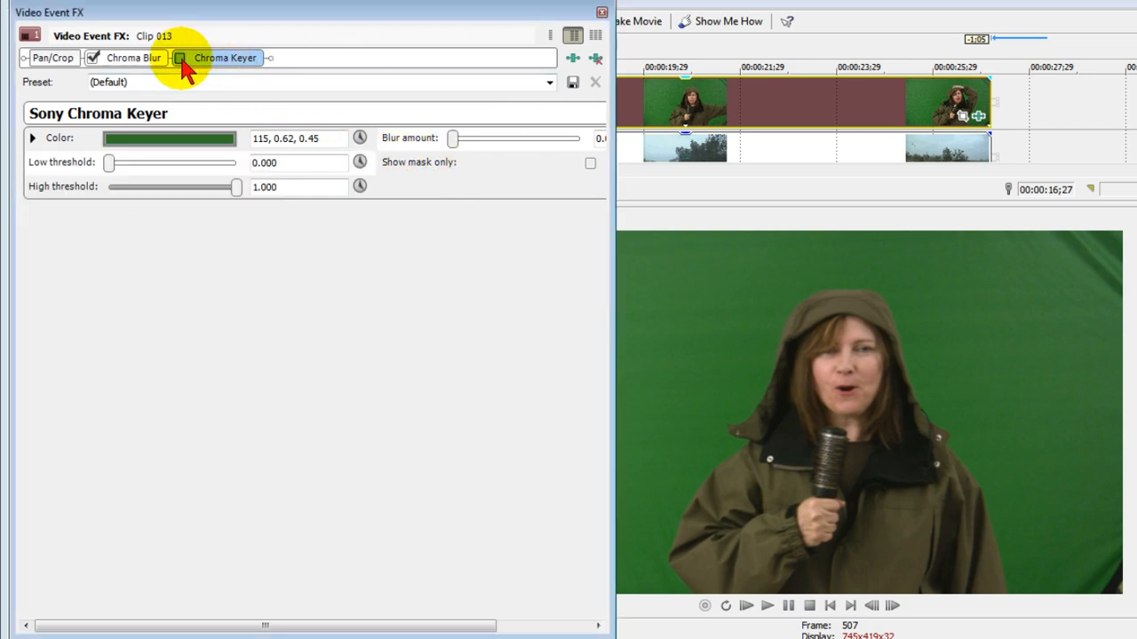
click(180, 58)
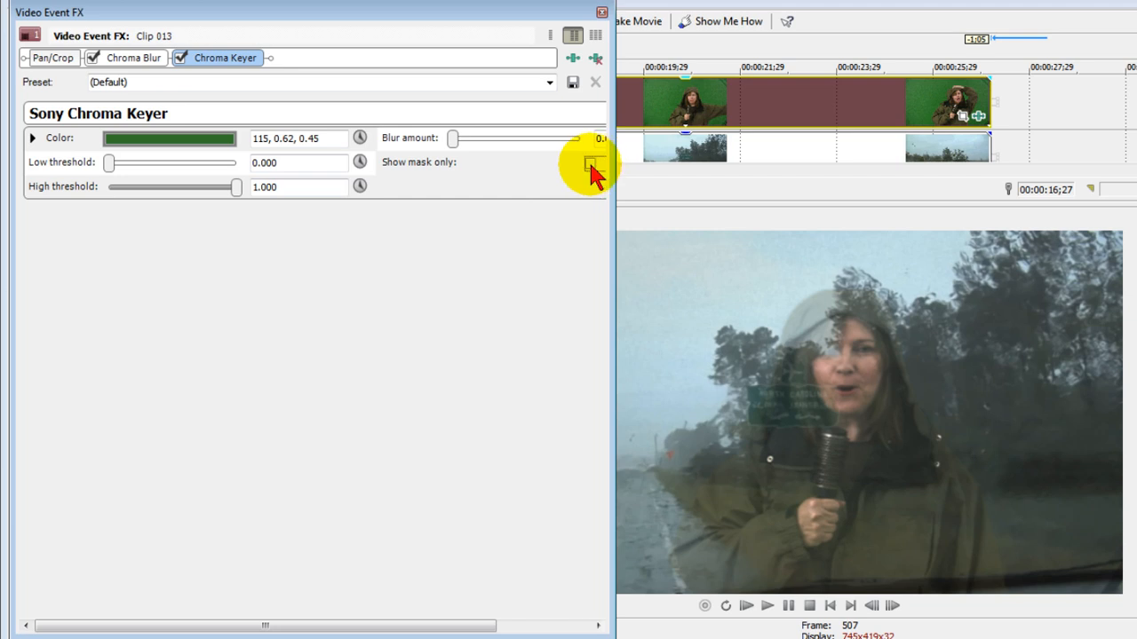
Step: Show mask only and set the keyer thresholds to 0.211 high and 0.204 low
click(592, 162)
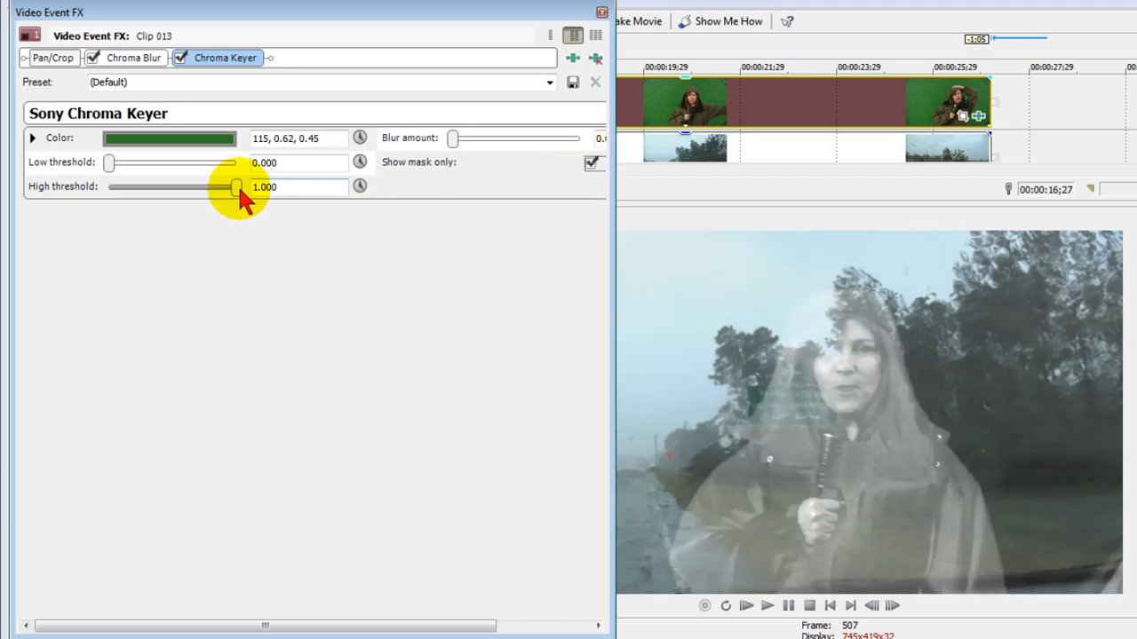
drag(237, 186, 187, 186)
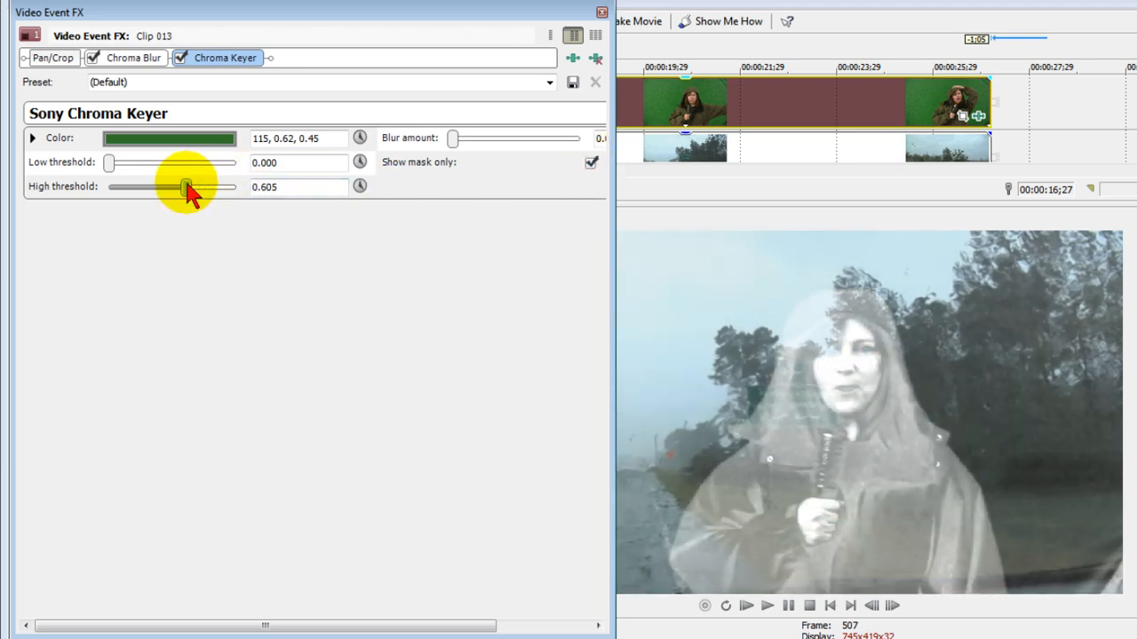
drag(186, 186, 134, 187)
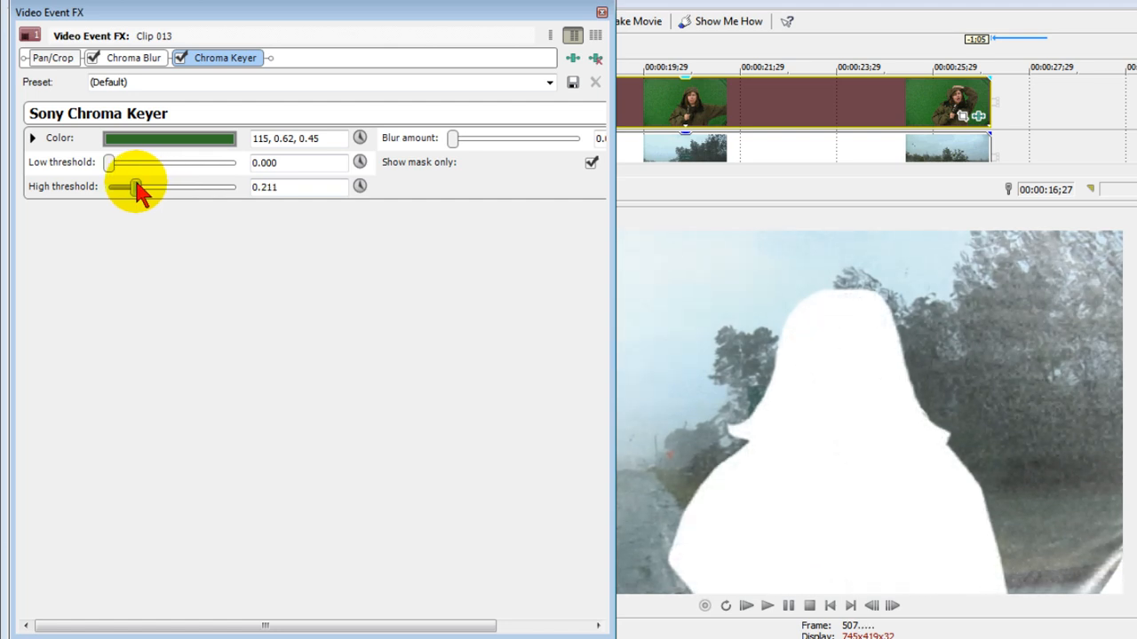
drag(135, 162, 111, 163)
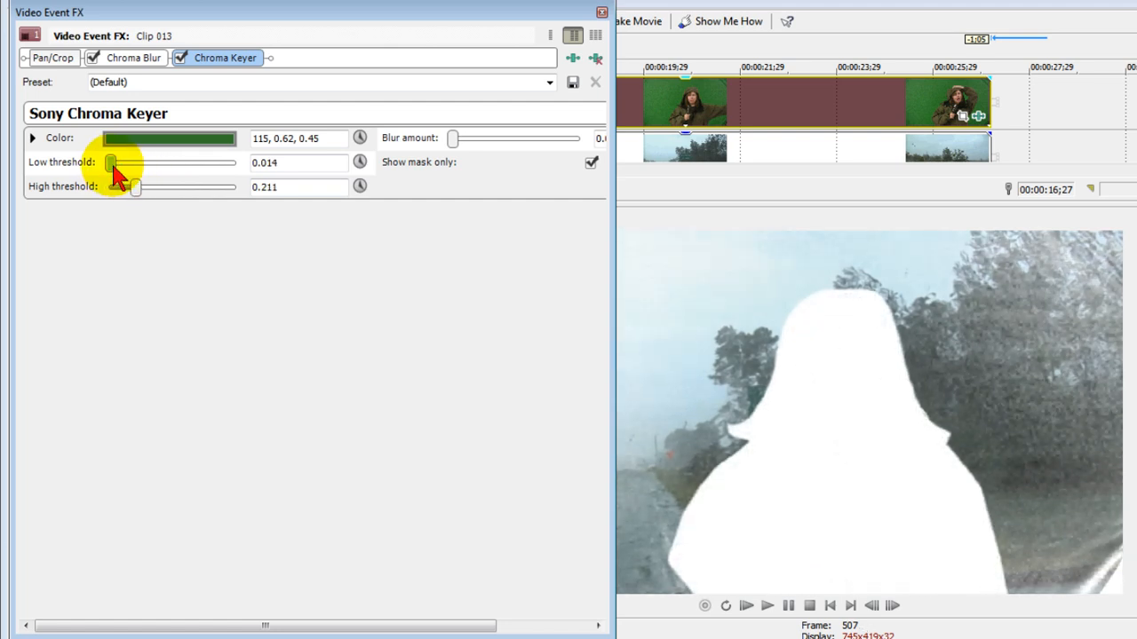
drag(111, 162, 133, 163)
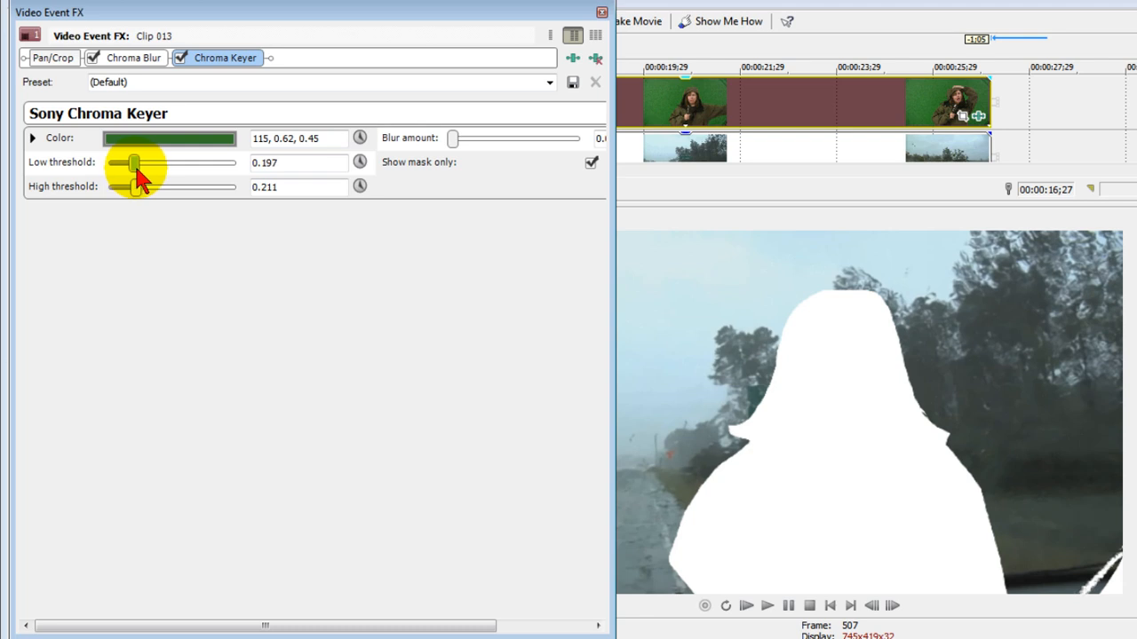
drag(133, 163, 135, 163)
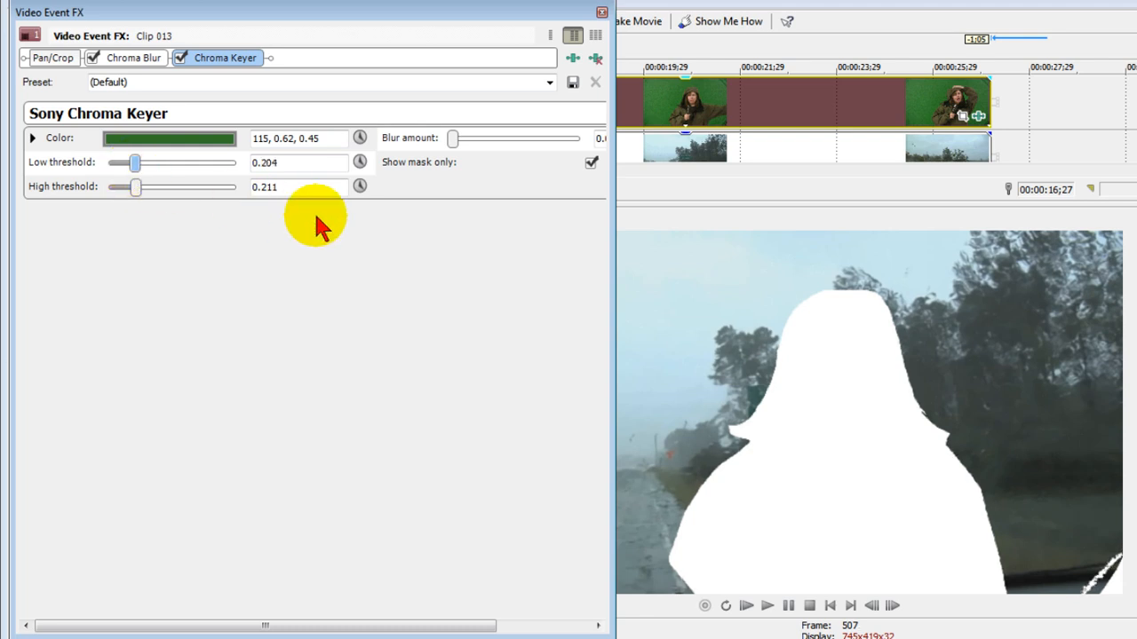
mouse_move(768, 440)
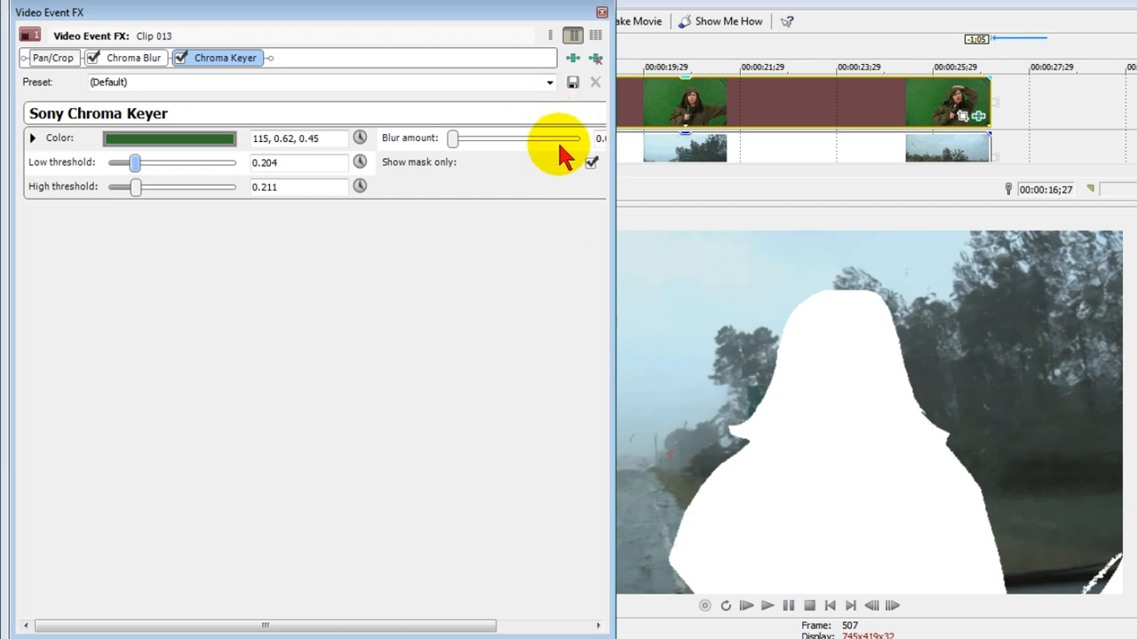
mouse_move(593, 187)
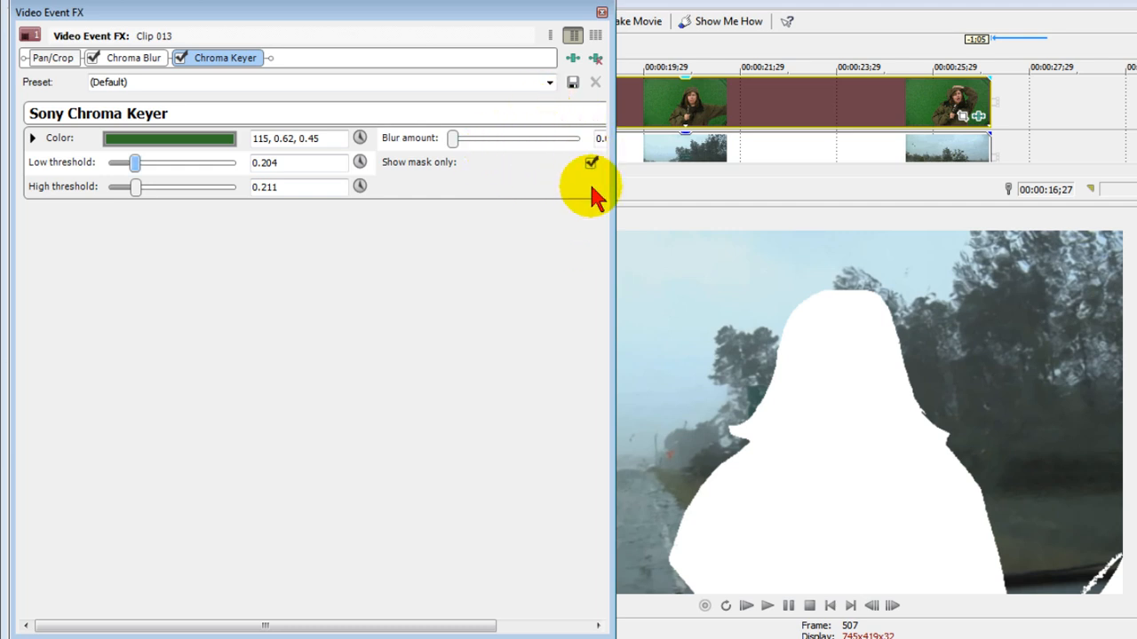
Step: Turn off mask-only view, close the FX window, and play back the keyed reporter composite
click(592, 162)
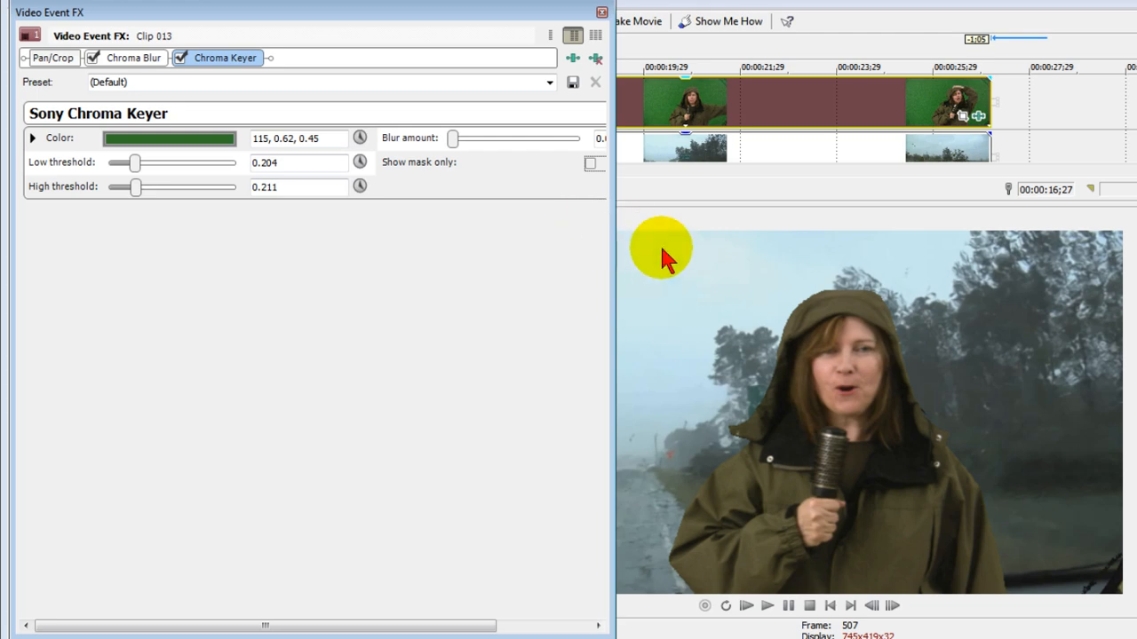
click(595, 82)
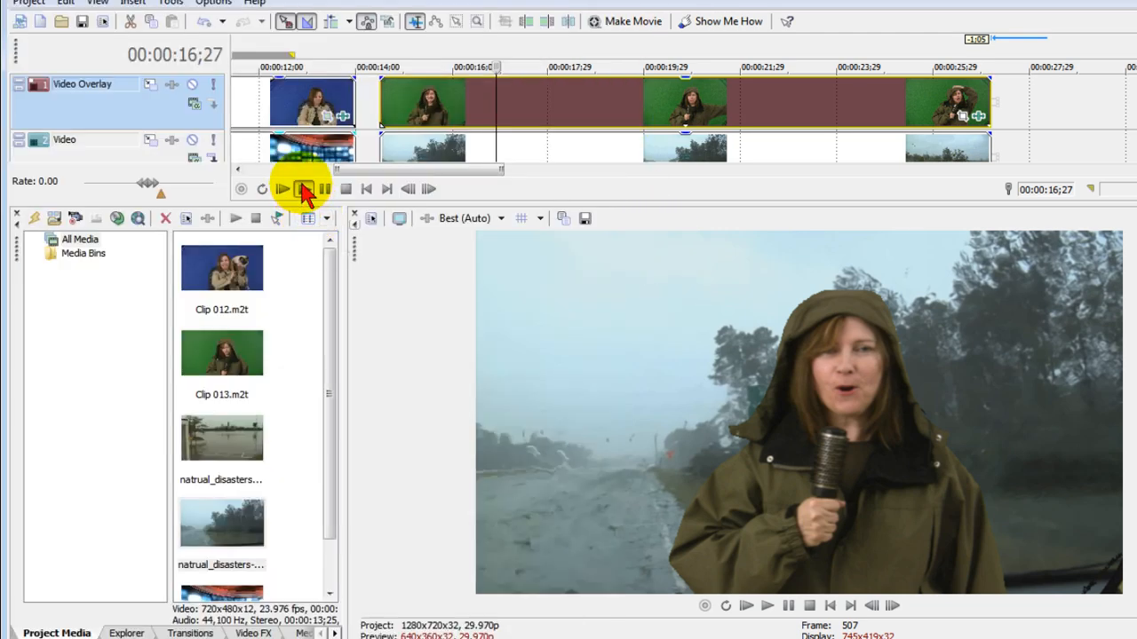
click(282, 188)
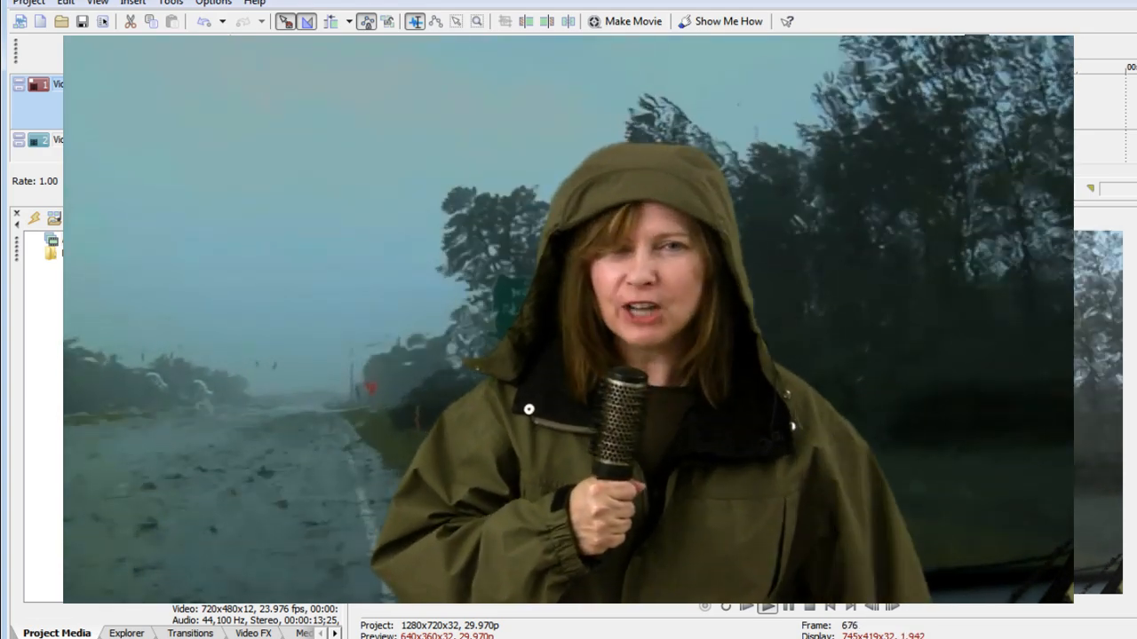
click(766, 606)
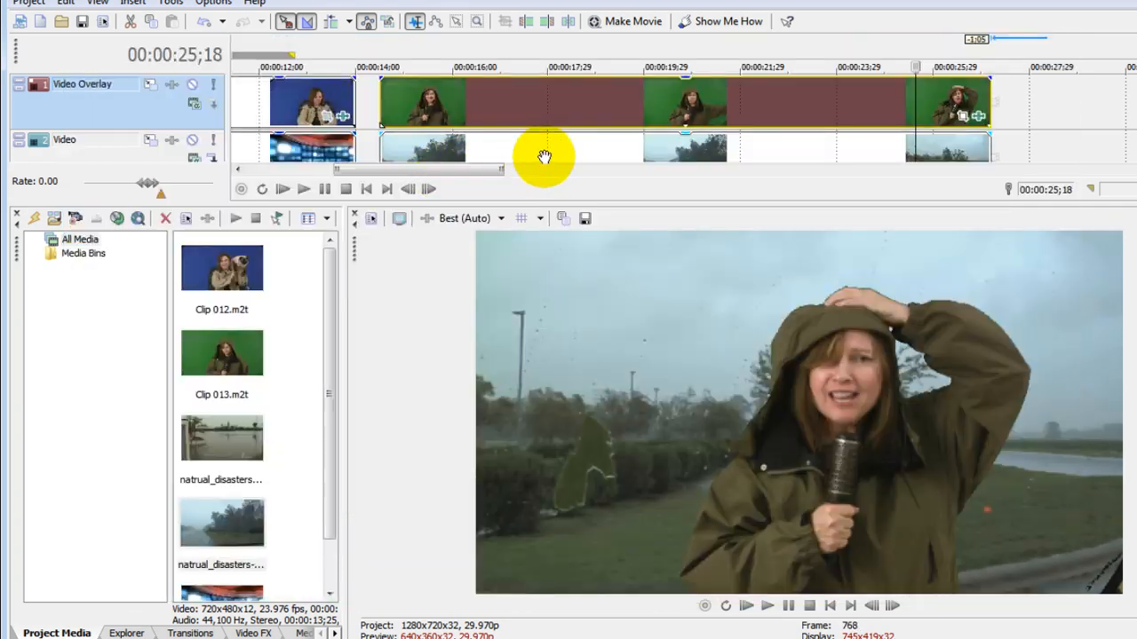
mouse_move(793, 138)
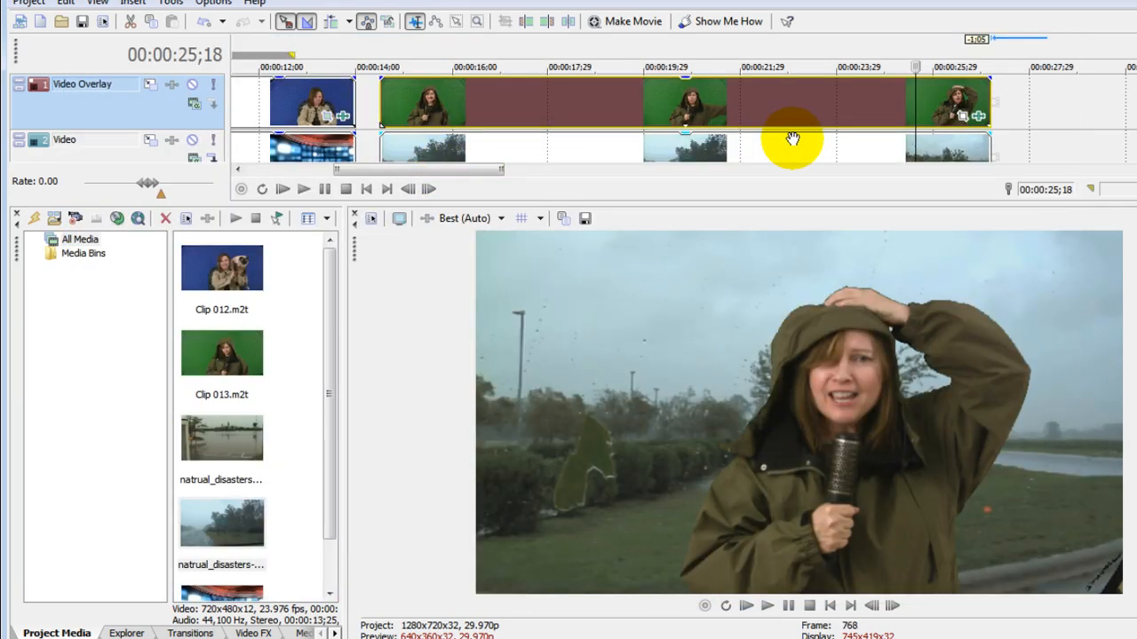